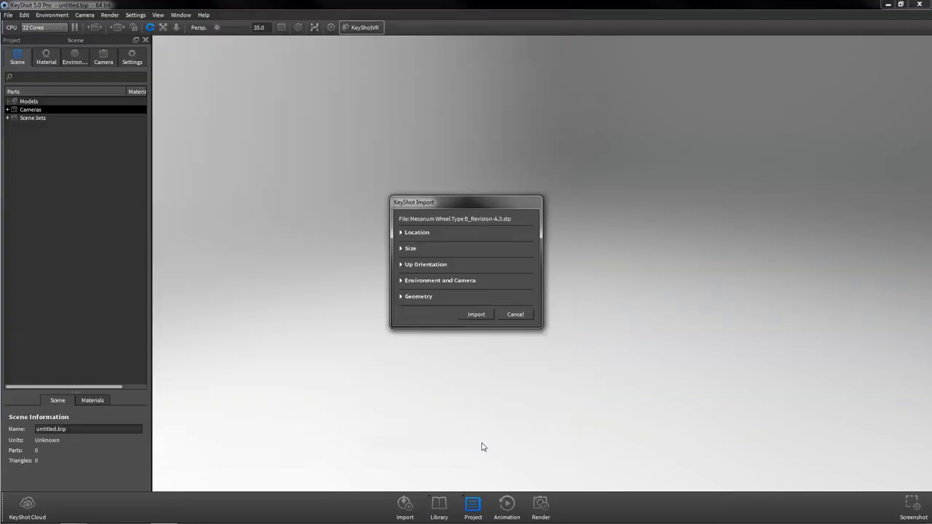
- Confirm the import of the mecanum wheel model and select one of its roller parts
{"action": "left_click", "coordinate": [475, 314]}
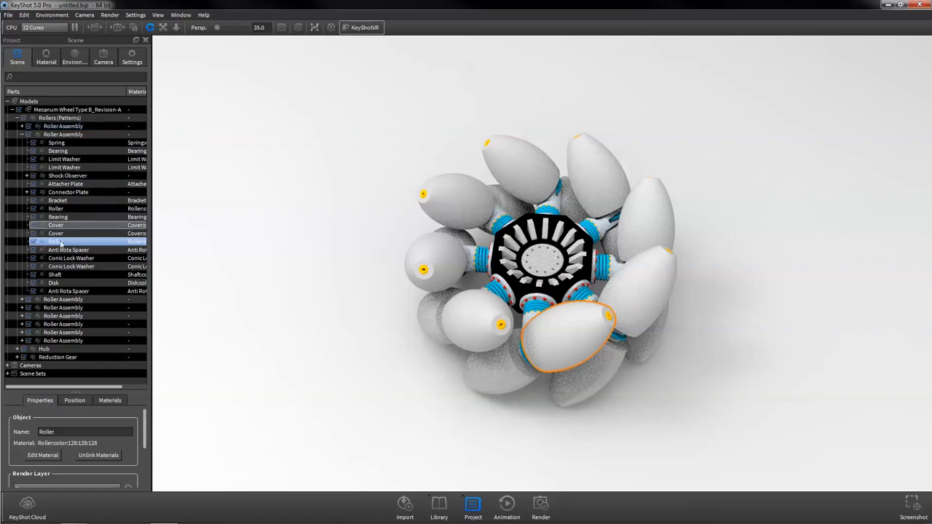
{"action": "left_click", "coordinate": [18, 349]}
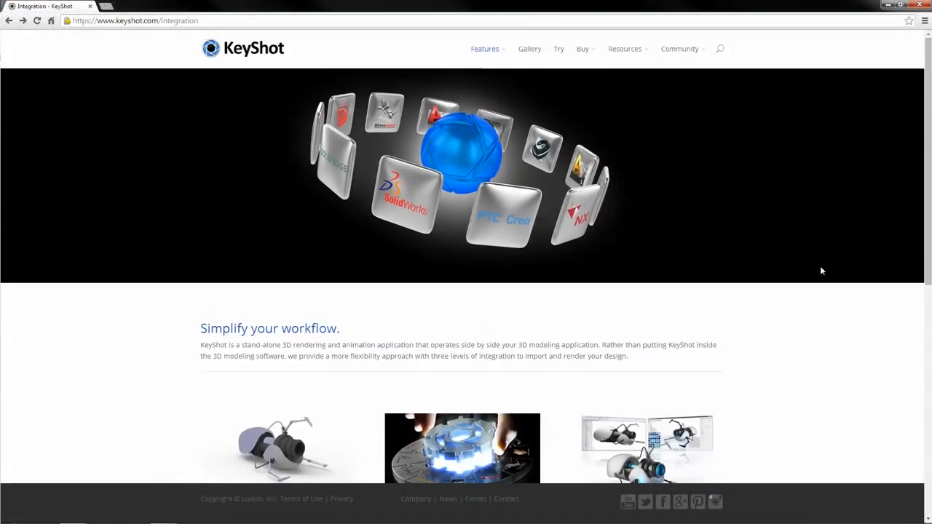
- Scroll the KeyShot plugins page down to the LiveLinking section
{"action": "scroll", "scroll_direction": "down", "scroll_amount": 3}
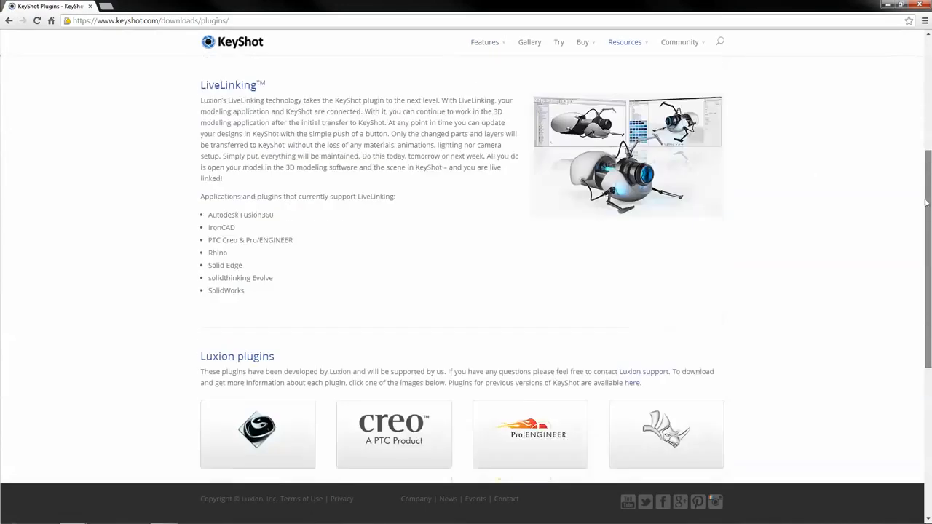
{"action": "scroll", "scroll_direction": "down", "scroll_amount": 3}
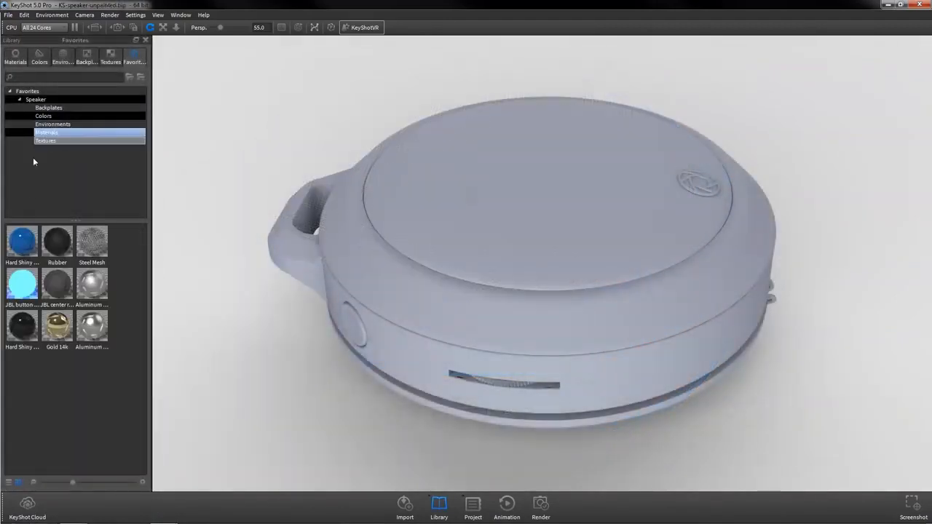
- Drag blue shiny plastic onto the body, metal onto the top, dark rubber onto the band and an emissive onto the power button
{"action": "left_click_drag", "start_coordinate": [22, 241], "coordinate": [387, 279]}
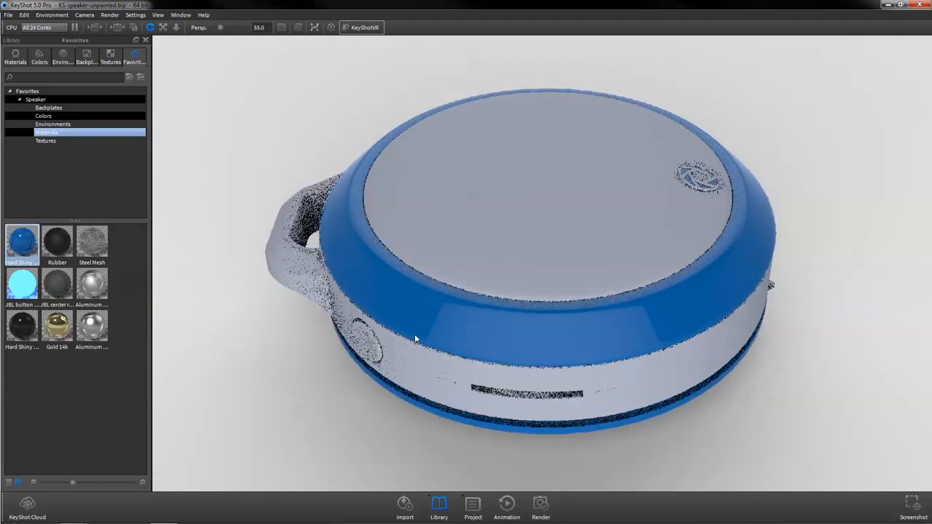
{"action": "left_click_drag", "start_coordinate": [415, 338], "coordinate": [483, 341]}
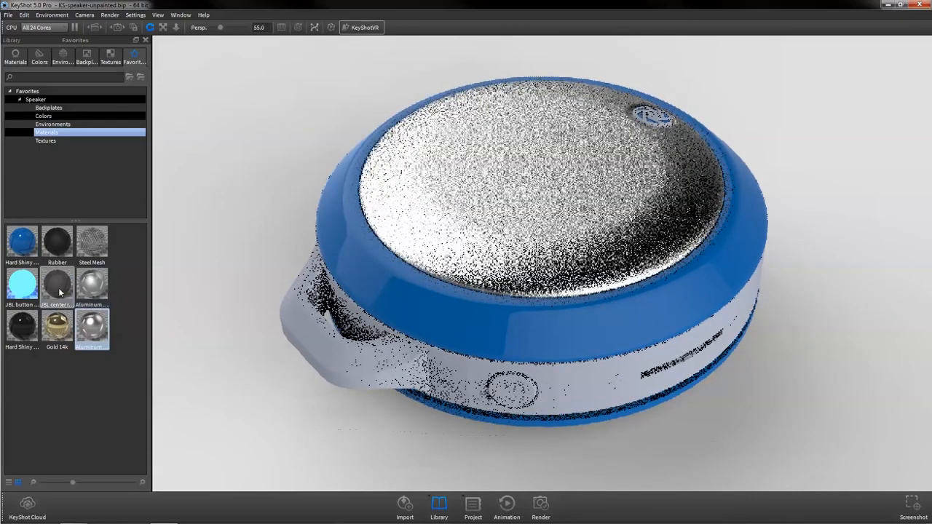
{"action": "left_click_drag", "start_coordinate": [56, 284], "coordinate": [338, 364]}
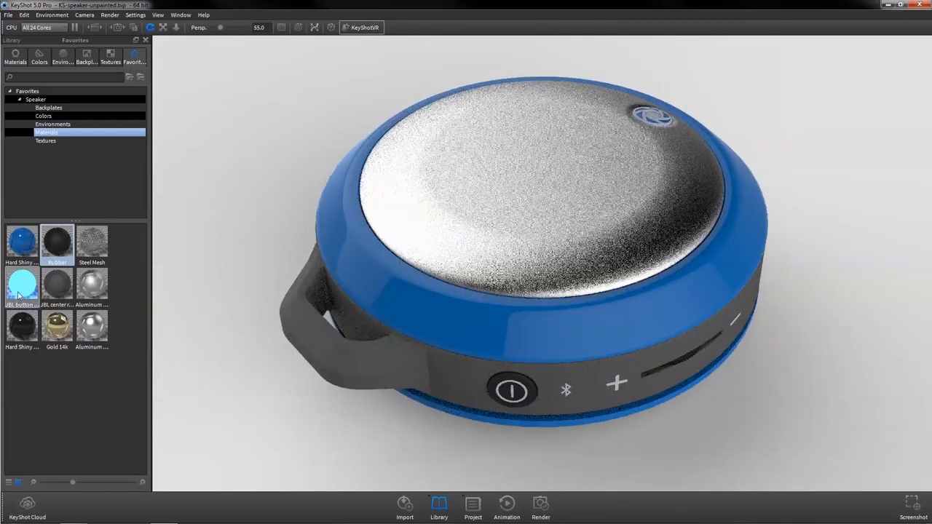
{"action": "left_click_drag", "start_coordinate": [22, 284], "coordinate": [512, 393]}
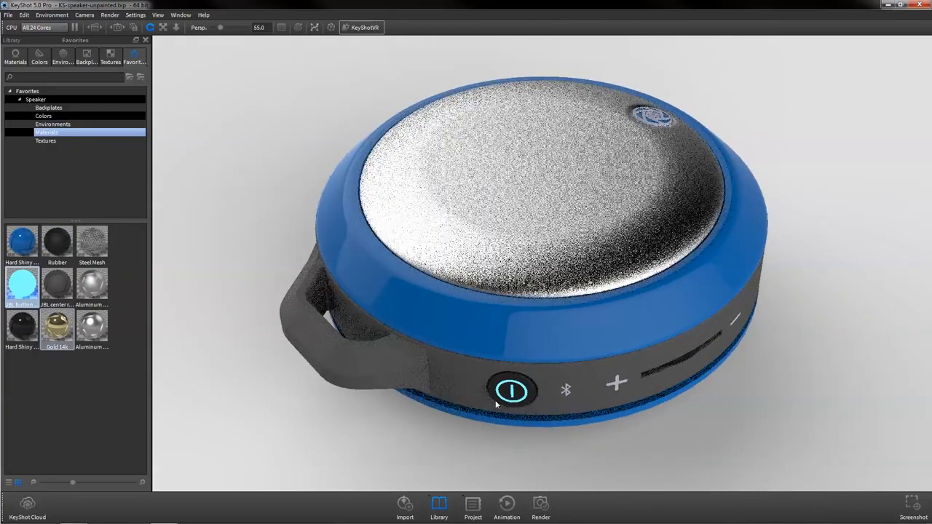
{"action": "left_click_drag", "start_coordinate": [92, 284], "coordinate": [458, 448]}
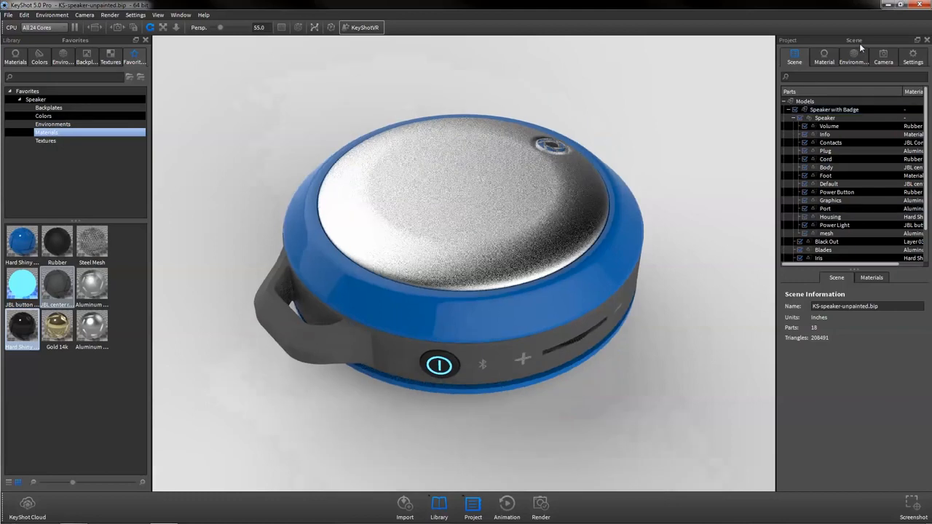
- Dock the Project scene tree panel alongside the Library panel on the left
{"action": "left_click_drag", "start_coordinate": [852, 40], "coordinate": [539, 43]}
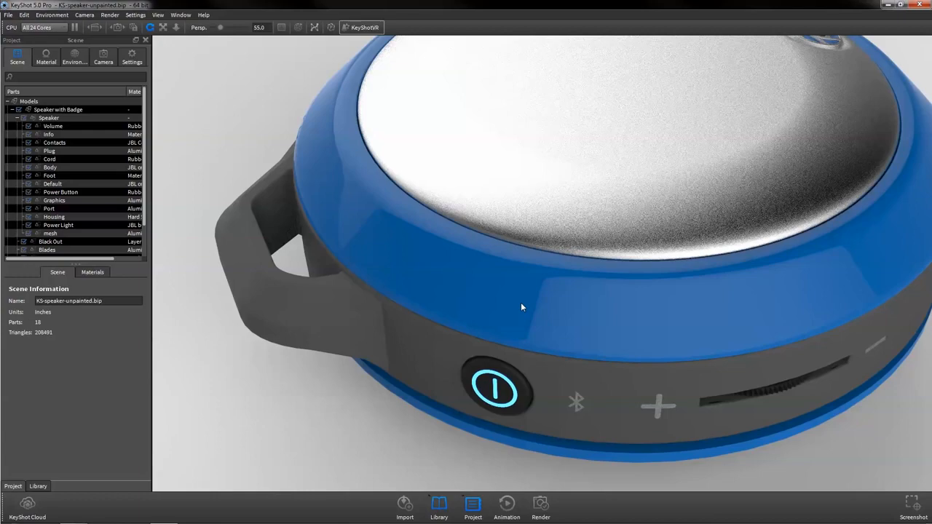
- Add a new camera and raise its bloom radius and lens effect sliders around the glowing button
{"action": "left_click", "coordinate": [102, 57]}
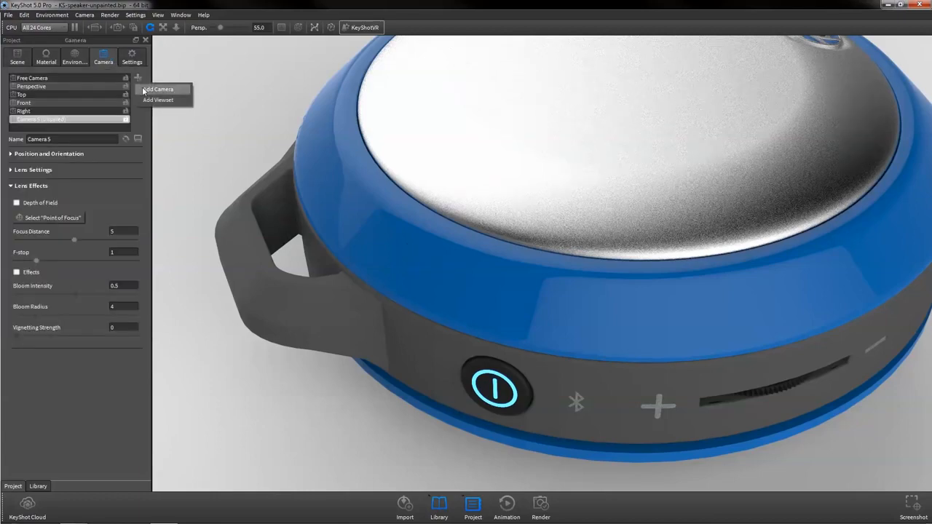
{"action": "left_click", "coordinate": [158, 88]}
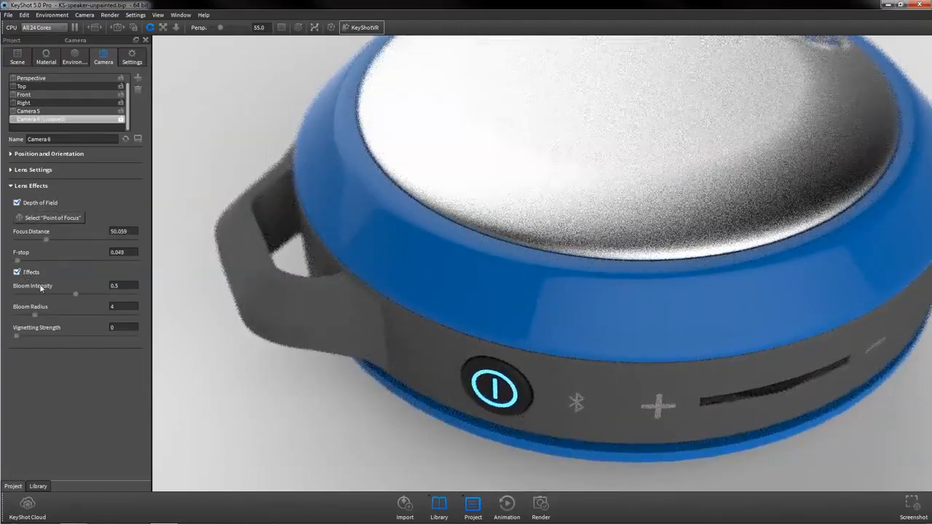
{"action": "left_click_drag", "start_coordinate": [35, 314], "coordinate": [96, 314]}
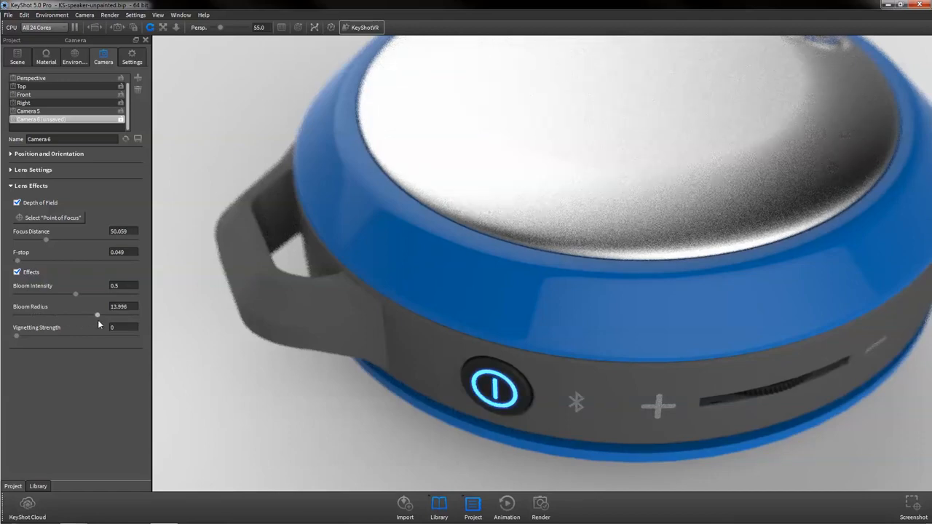
{"action": "left_click_drag", "start_coordinate": [16, 335], "coordinate": [134, 335]}
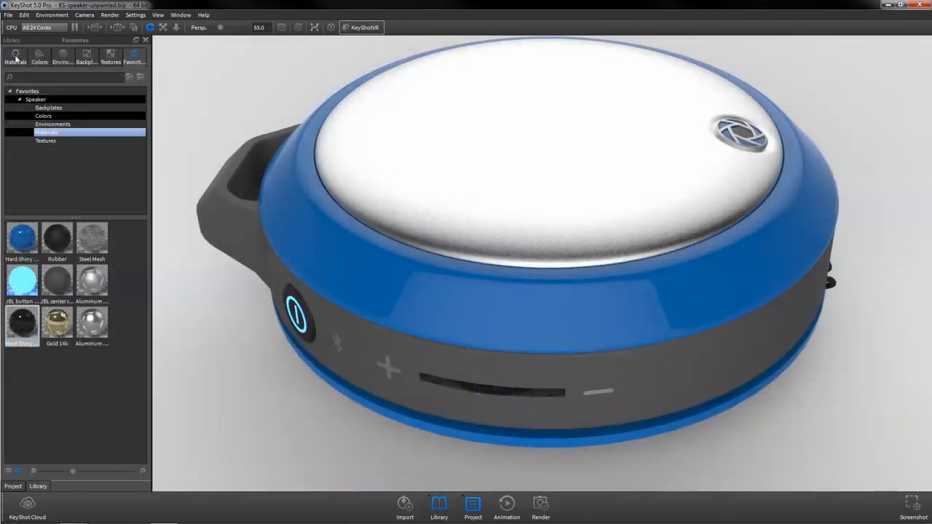
- Browse the Materials library including IES lights, zoom onto the power button, and switch to Textures
{"action": "left_click", "coordinate": [14, 58]}
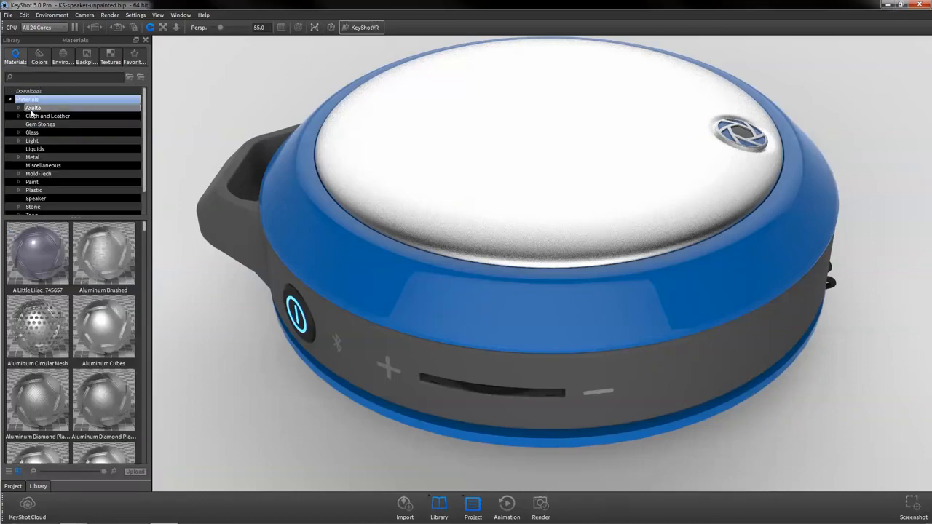
{"action": "left_click_drag", "start_coordinate": [104, 254], "coordinate": [265, 251]}
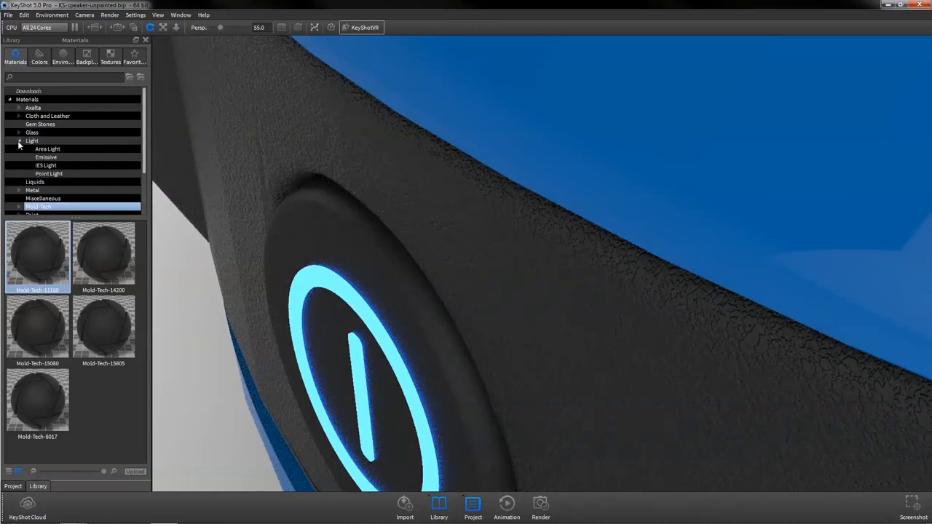
{"action": "left_click", "coordinate": [46, 166]}
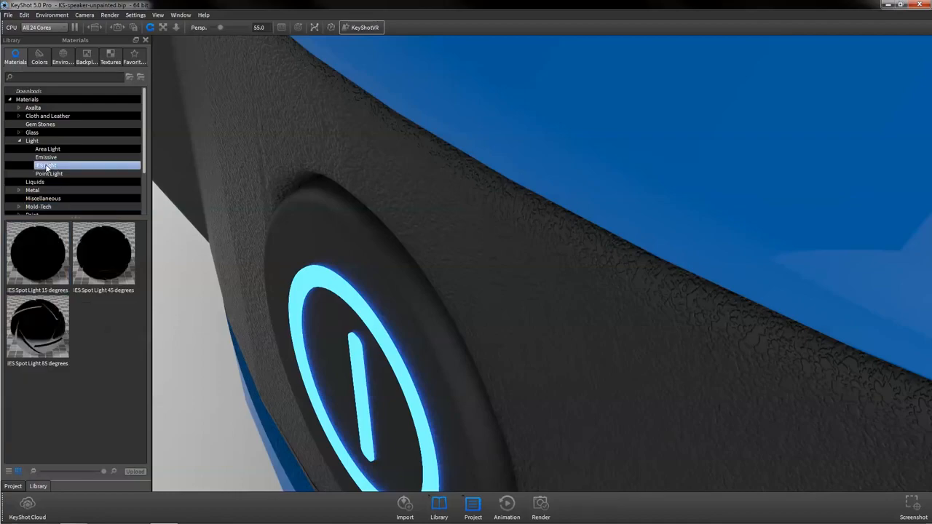
{"action": "left_click", "coordinate": [111, 57]}
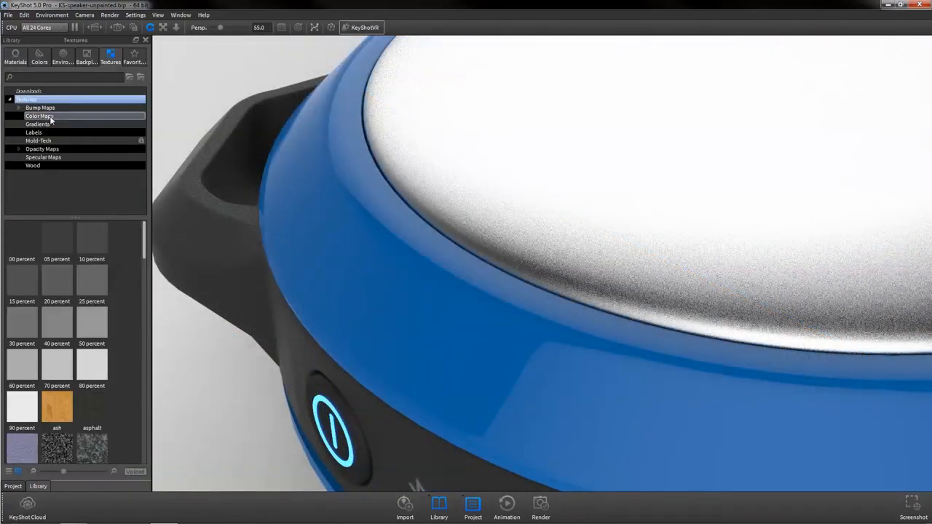
- Apply an opacity map to perforate the speaker top and set the plastic's bump texture to Noise (Fractal)
{"action": "left_click", "coordinate": [33, 131]}
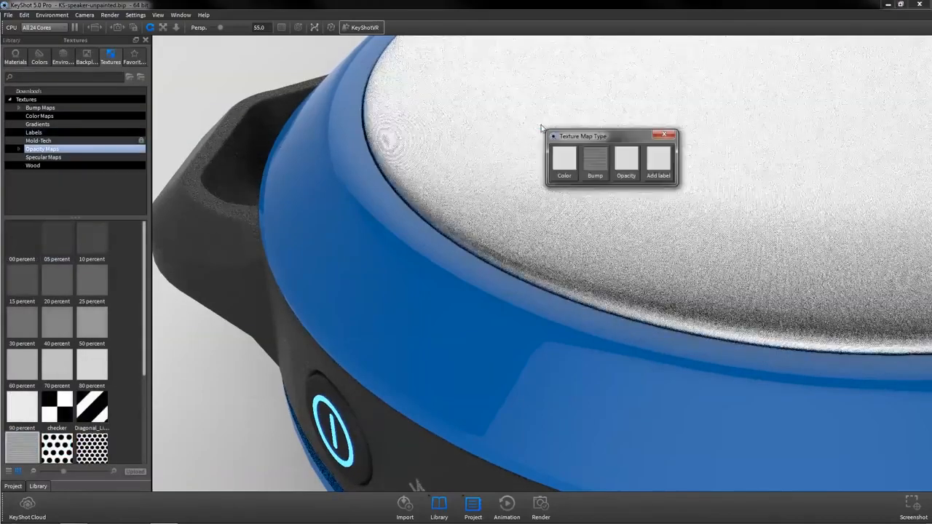
{"action": "left_click", "coordinate": [594, 159]}
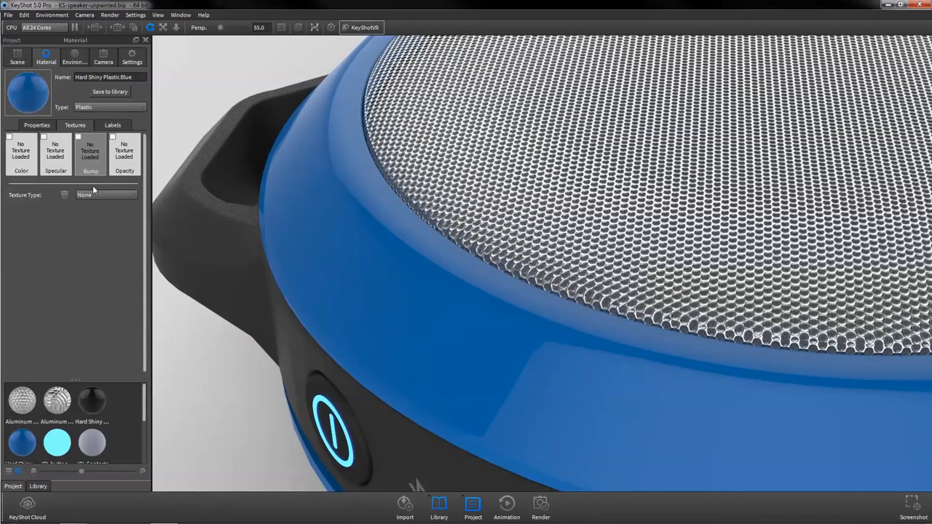
{"action": "left_click", "coordinate": [104, 195]}
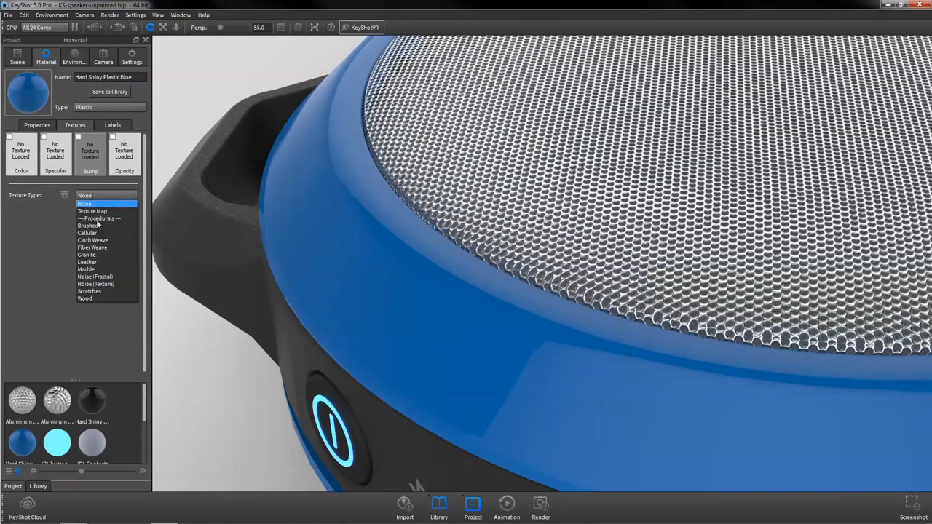
{"action": "left_click", "coordinate": [96, 276]}
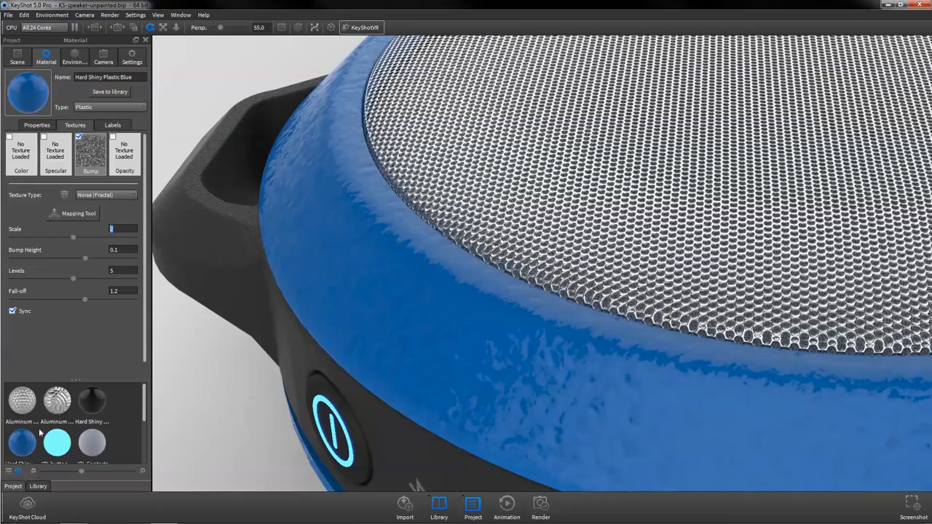
{"action": "left_click", "coordinate": [38, 58]}
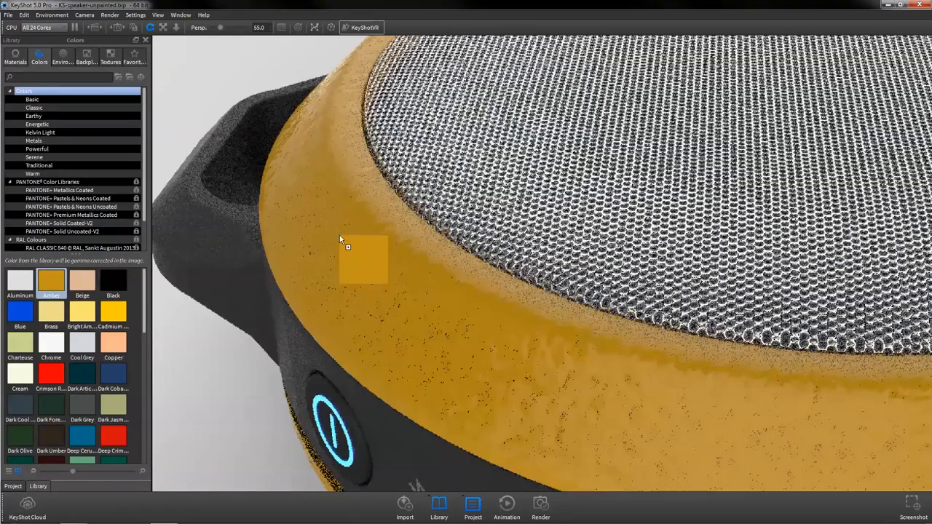
- Apply an orange colour swatch to the bumpy plastic speaker body
{"action": "left_click", "coordinate": [50, 373]}
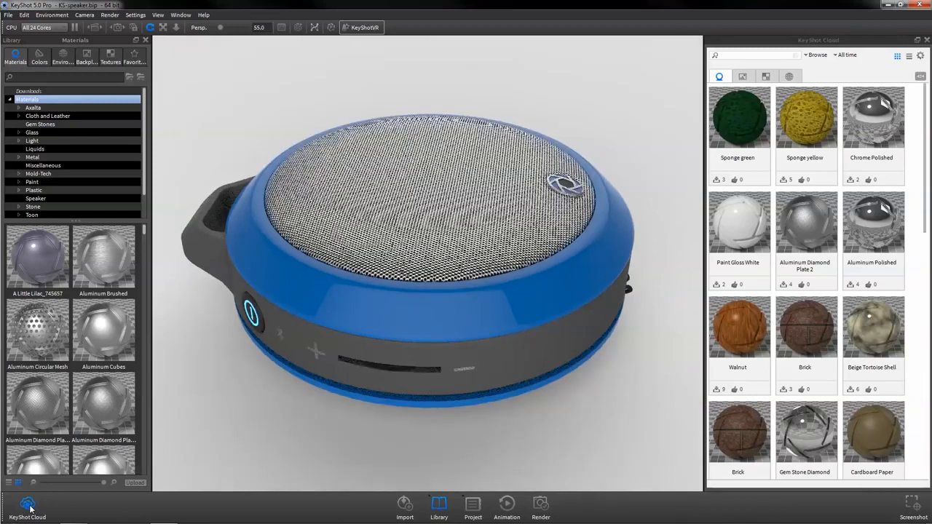
- Search KeyShot Cloud for 'mold' and download the Anodized Rough Orange material into the local library
{"action": "scroll", "scroll_direction": "down", "scroll_amount": 3}
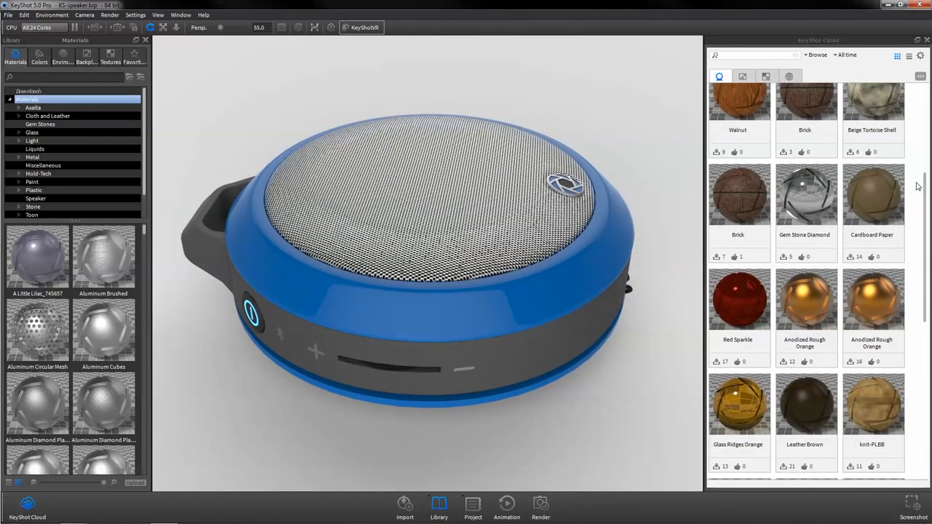
{"action": "type", "text": "mold"}
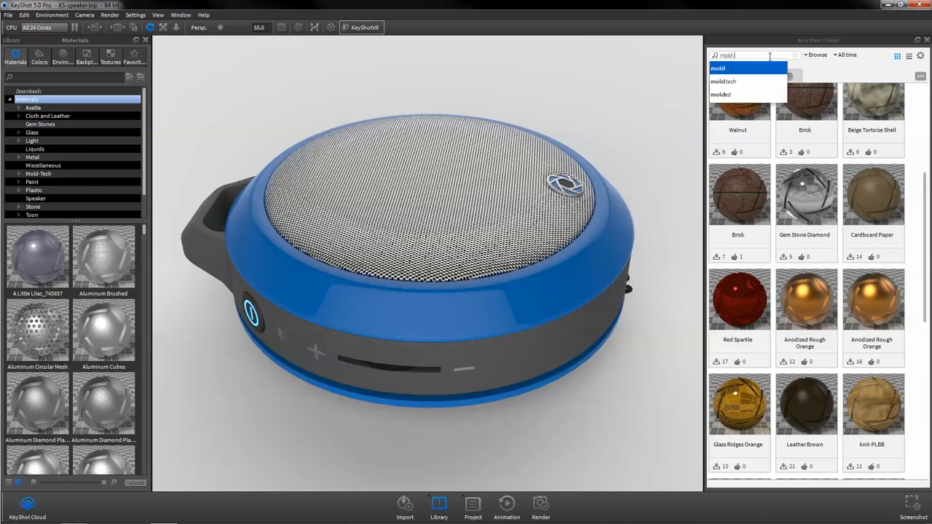
{"action": "left_click", "coordinate": [722, 82]}
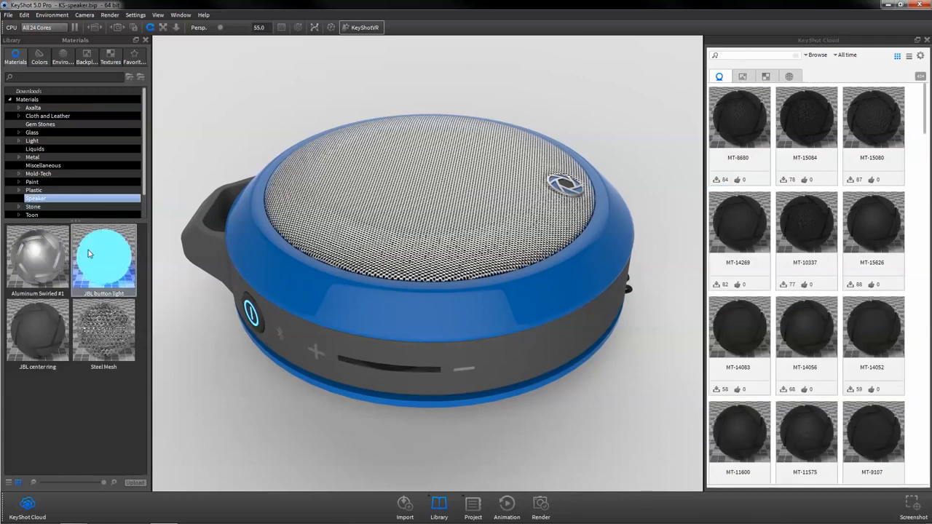
{"action": "left_click", "coordinate": [136, 483]}
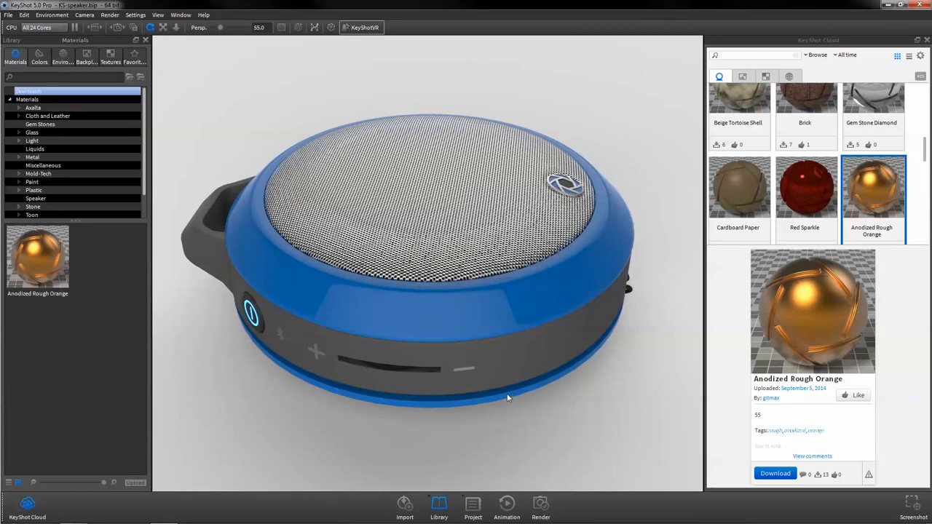
{"action": "left_click_drag", "start_coordinate": [38, 259], "coordinate": [251, 160]}
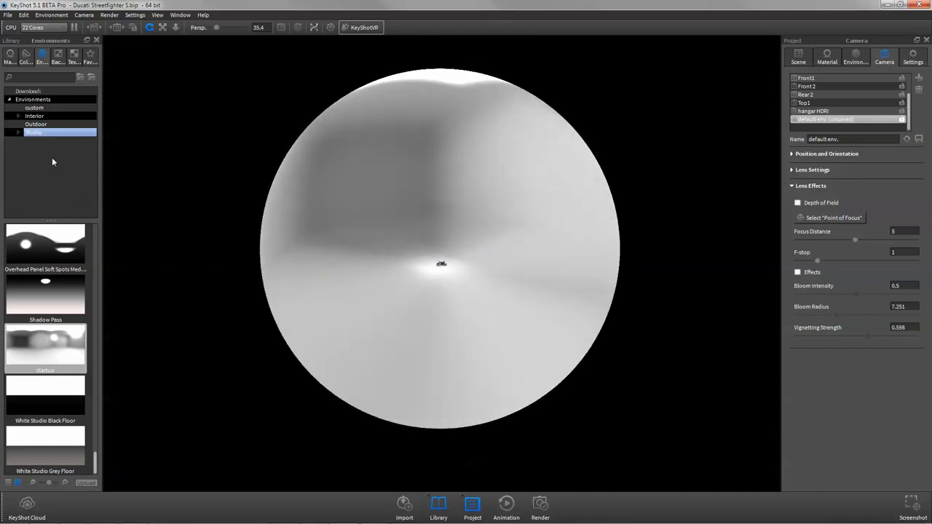
- Swap the motorcycle's outdoor HDRI for the 3 Panels Tilted studio environment and show its lighting settings
{"action": "left_click", "coordinate": [35, 124]}
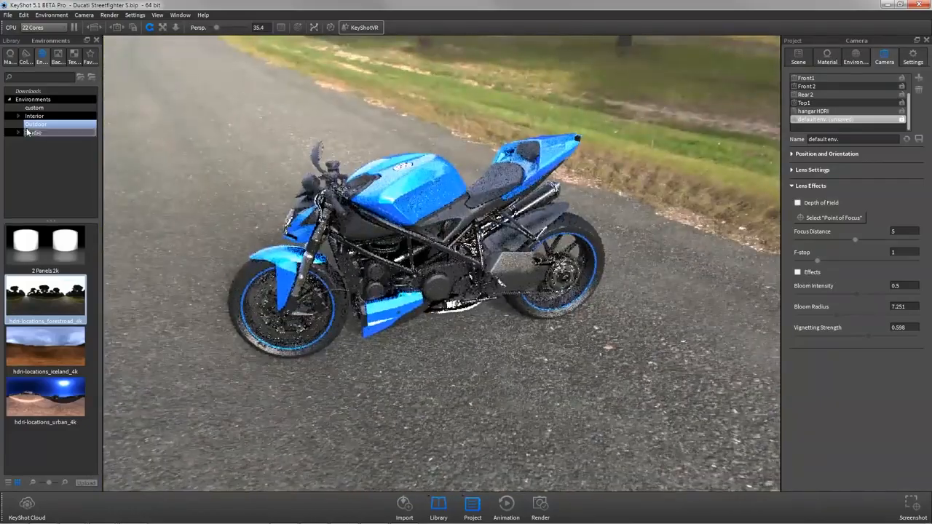
{"action": "left_click", "coordinate": [35, 131]}
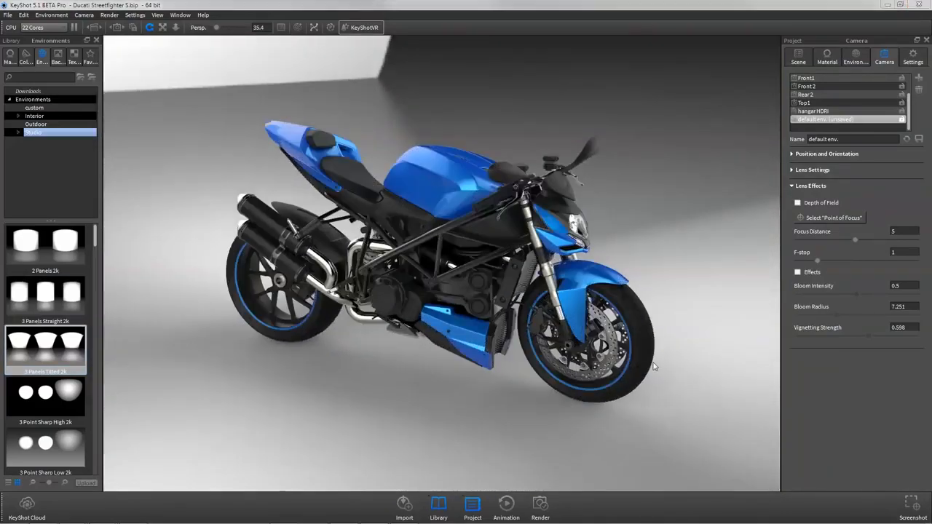
{"action": "left_click", "coordinate": [856, 57]}
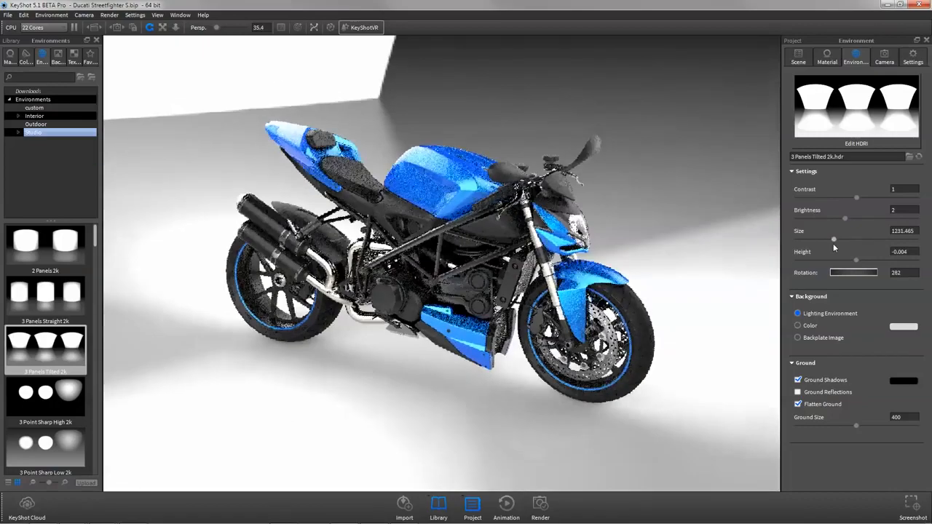
- Increase the environment Size and lower its Height so light falls differently on the motorcycle
{"action": "left_click_drag", "start_coordinate": [833, 238], "coordinate": [827, 239]}
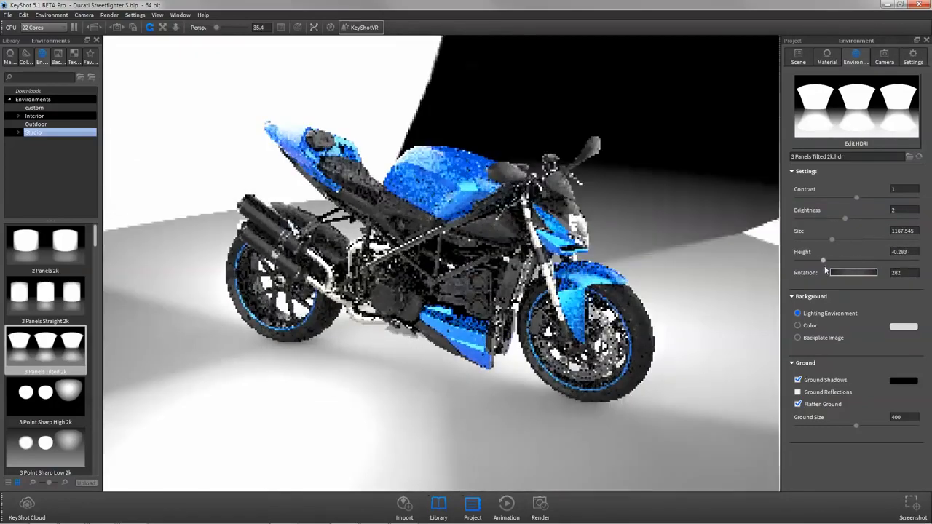
{"action": "left_click_drag", "start_coordinate": [822, 259], "coordinate": [856, 259]}
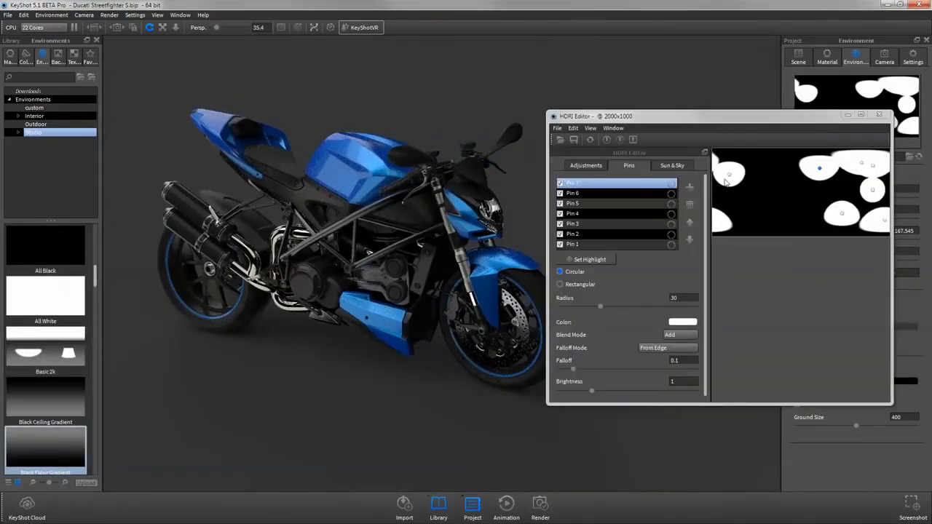
- Recolour a selected HDRI light pin red so the bike picks up red highlights
{"action": "left_click", "coordinate": [681, 321]}
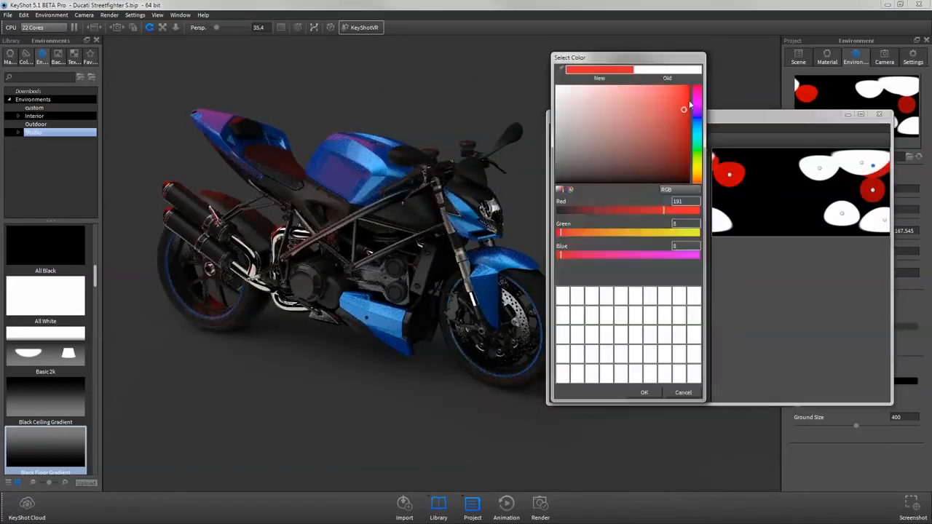
{"action": "left_click", "coordinate": [644, 393]}
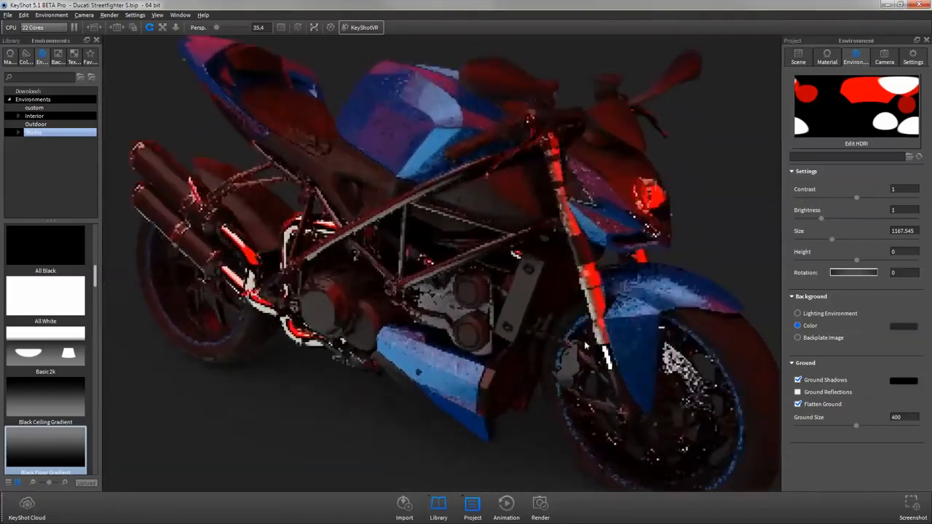
{"action": "left_click", "coordinate": [856, 144]}
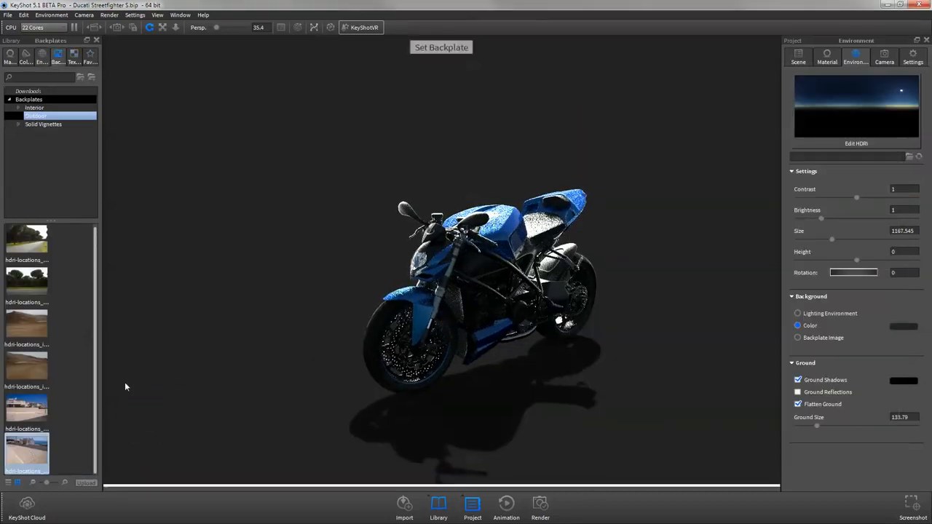
- Try street and warehouse backplate photos and a green colour background, rotating the lighting
{"action": "left_click", "coordinate": [798, 338]}
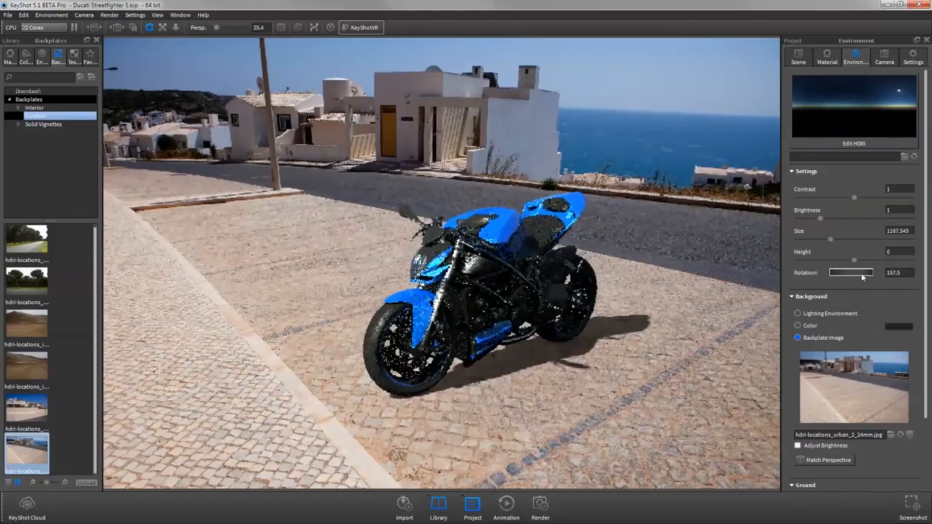
{"action": "left_click_drag", "start_coordinate": [842, 272], "coordinate": [866, 272]}
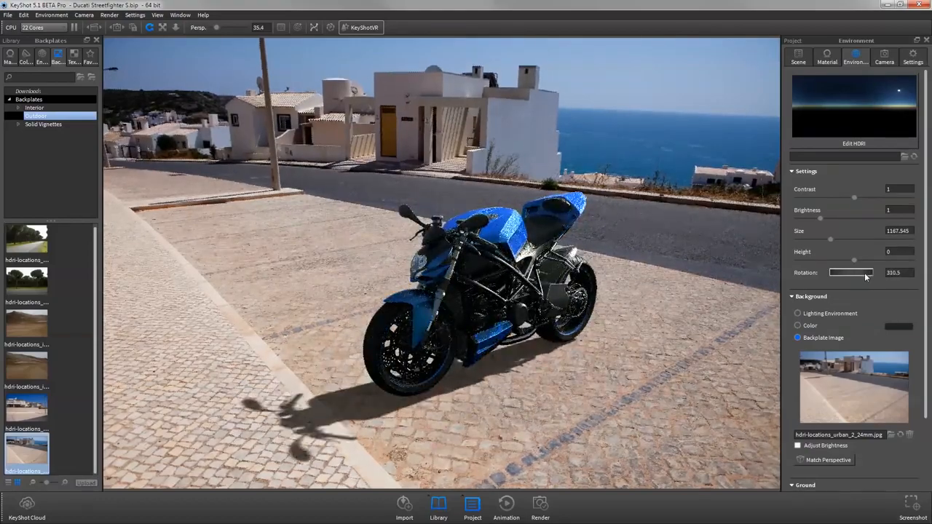
{"action": "left_click", "coordinate": [35, 108]}
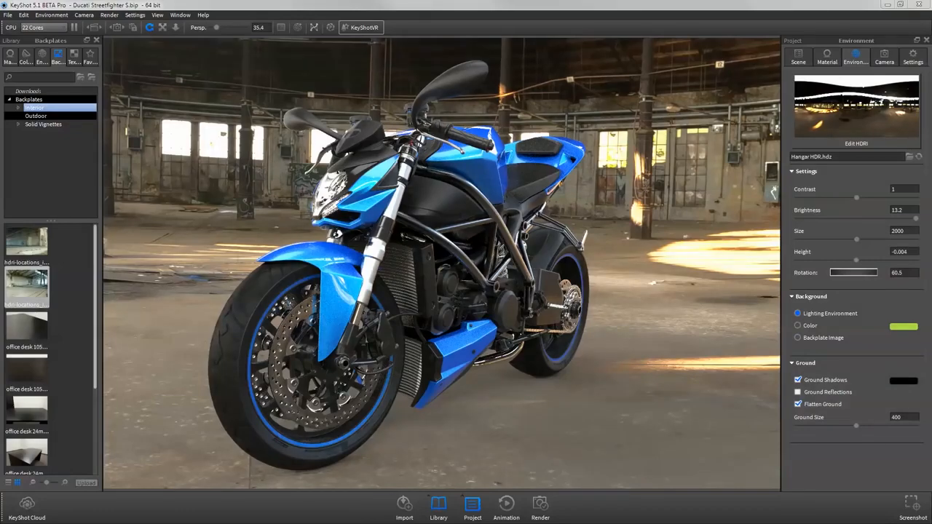
{"action": "left_click", "coordinate": [798, 326]}
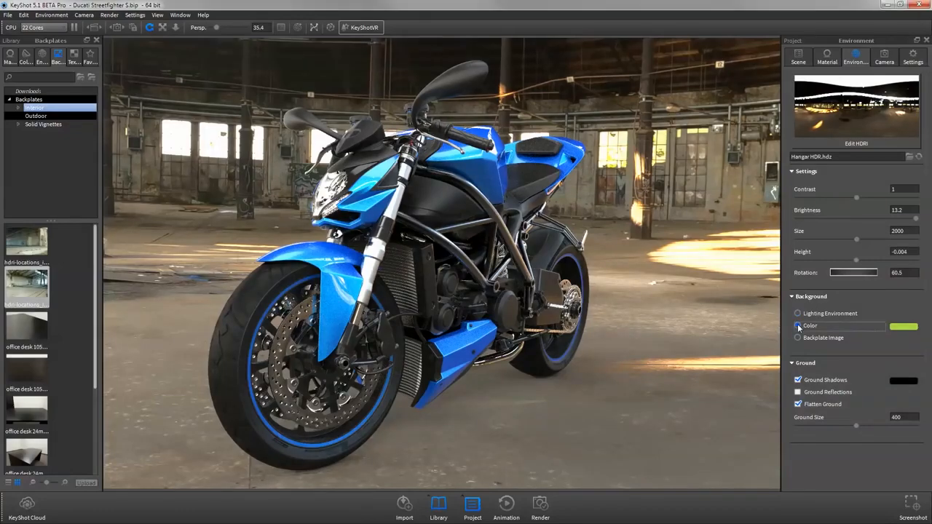
{"action": "left_click", "coordinate": [798, 326]}
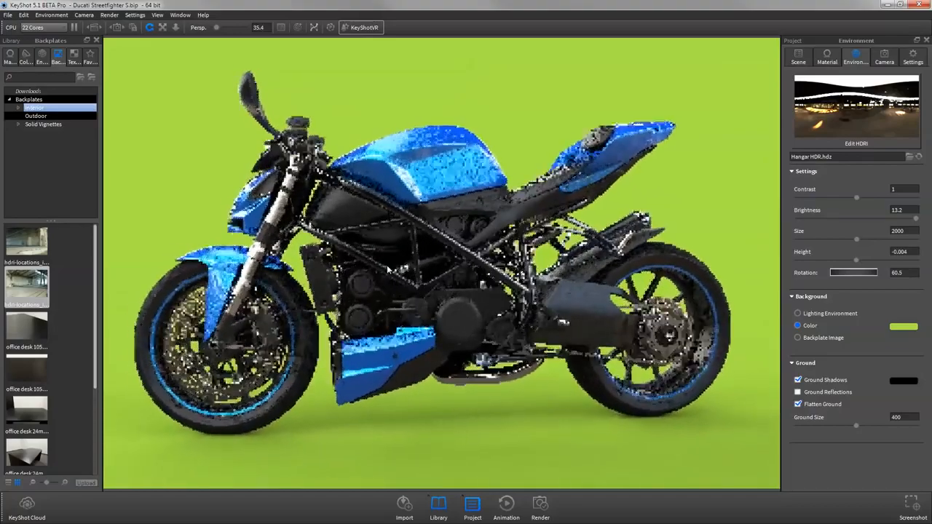
{"action": "left_click", "coordinate": [798, 337]}
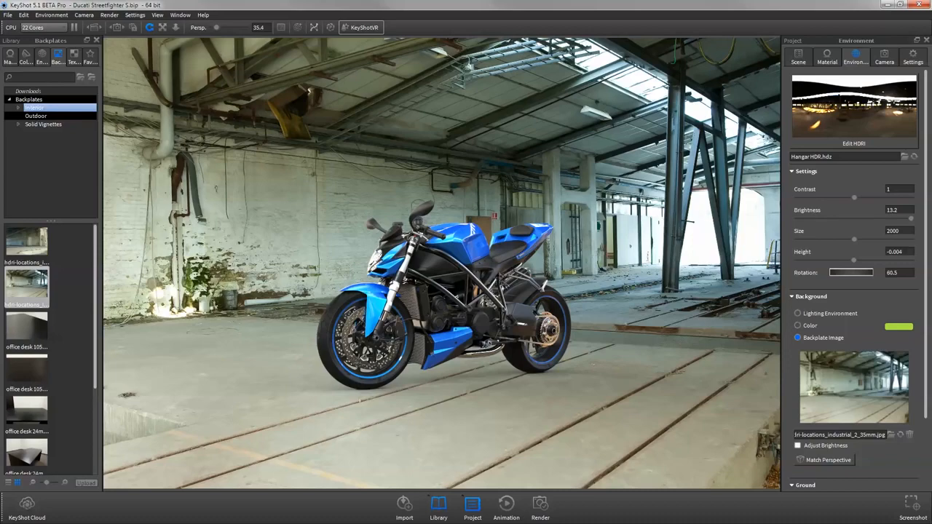
- Show the keyboard shortcut reference overlay with the K hotkey
{"action": "key", "text": "k"}
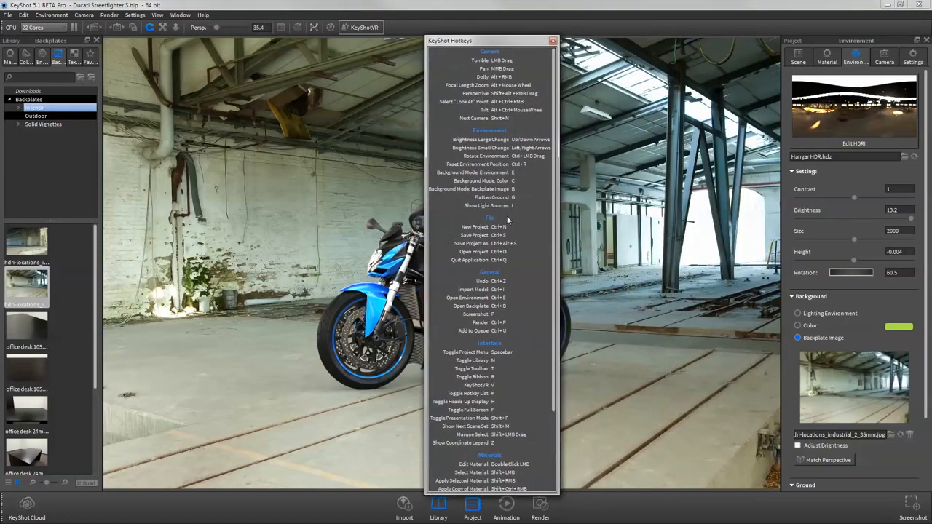
{"action": "scroll", "scroll_direction": "down", "scroll_amount": 3}
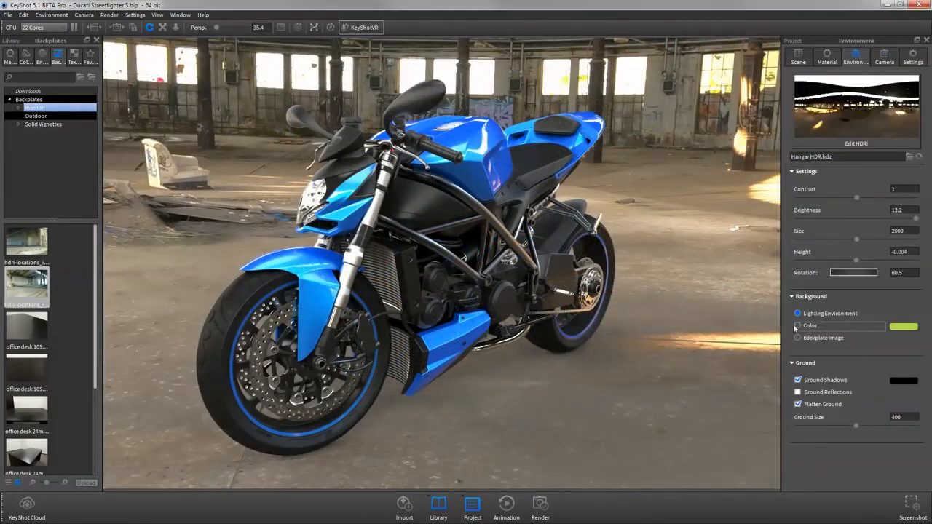
- Set a solid green background, rotate the lighting, and enable camera Effects for vignetting
{"action": "left_click", "coordinate": [798, 326]}
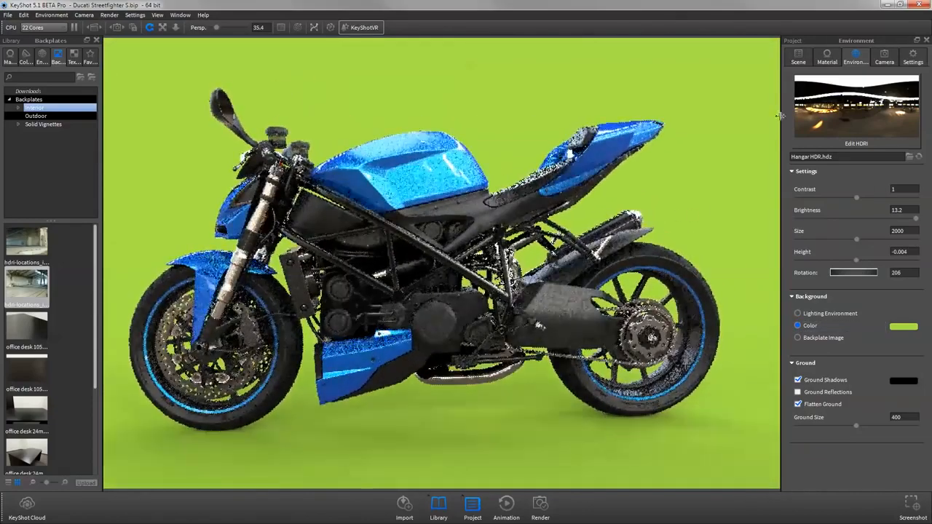
{"action": "left_click_drag", "start_coordinate": [854, 272], "coordinate": [862, 272]}
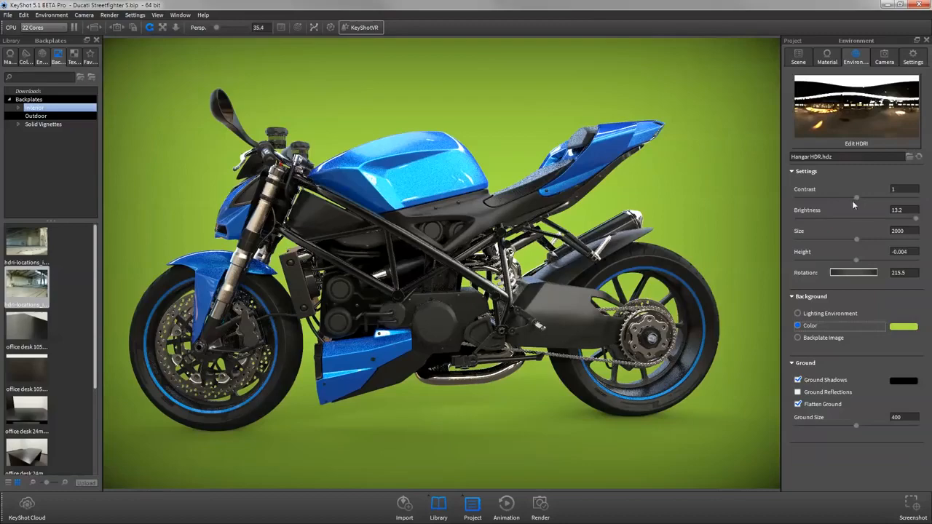
{"action": "left_click", "coordinate": [884, 57]}
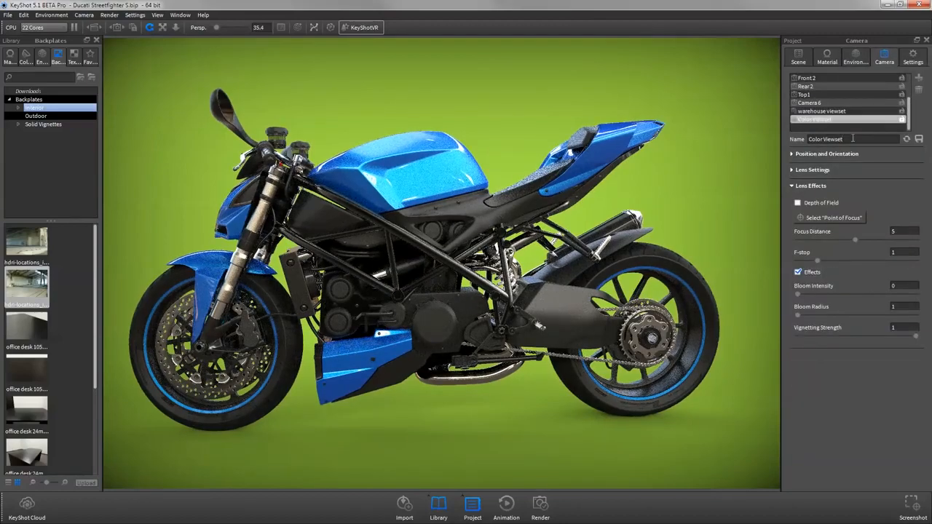
{"action": "left_click", "coordinate": [821, 111]}
{"action": "type", "text": "fuchia bike, bla"}
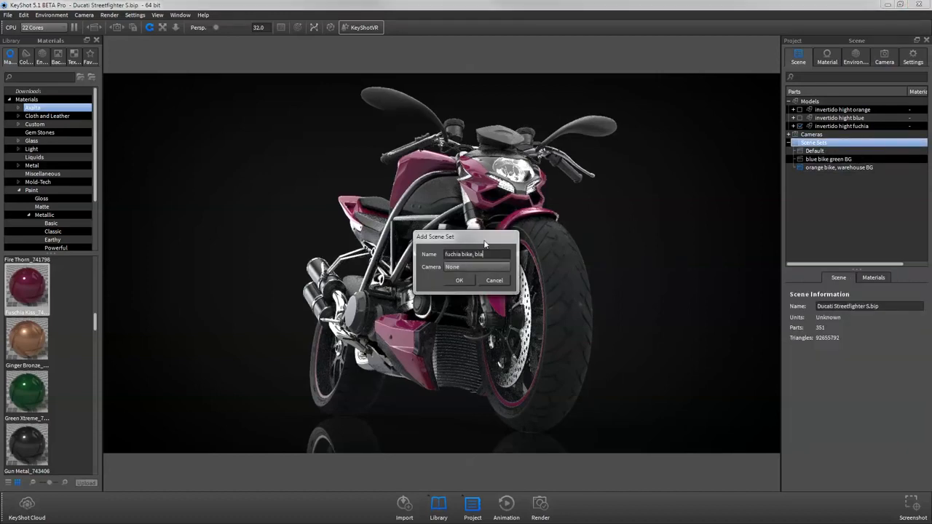
- Save the new scene set and switch between saved sets, ending on the blue bike with green backdrop
{"action": "left_click", "coordinate": [494, 280]}
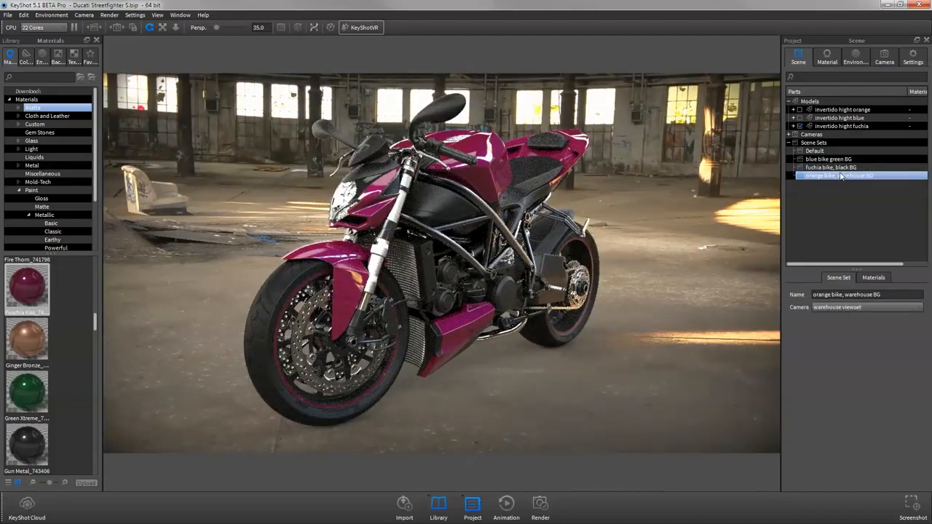
{"action": "left_click", "coordinate": [827, 159]}
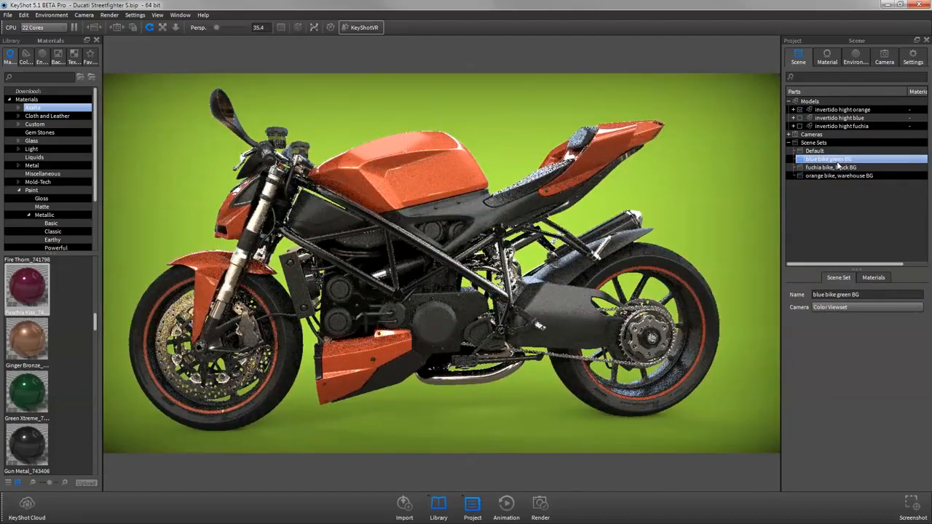
{"action": "left_click", "coordinate": [829, 166]}
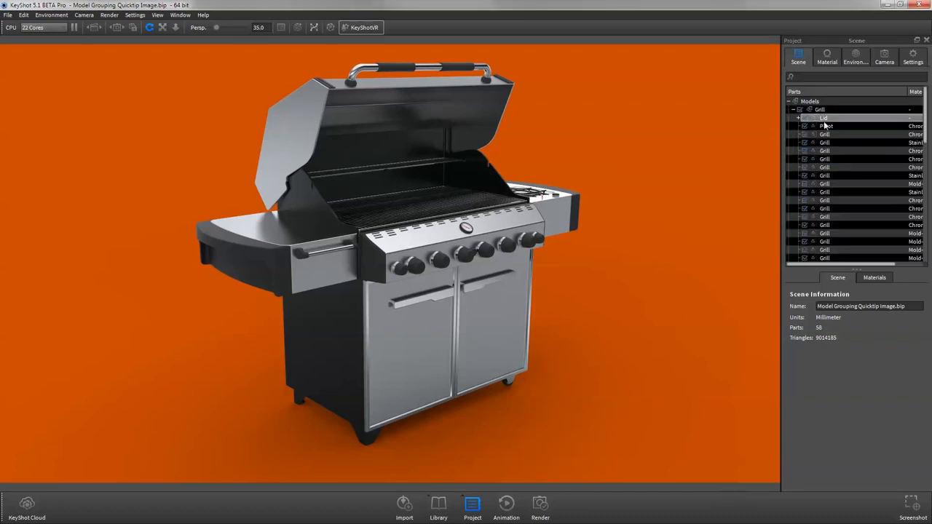
- Add a rotation animation to the grill Lid part and confirm its pivot
{"action": "right_click", "coordinate": [824, 117]}
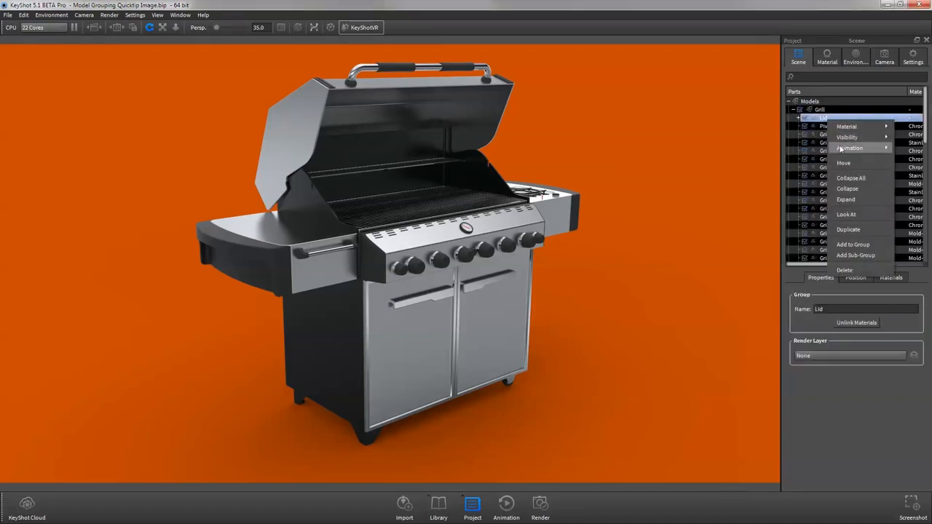
{"action": "left_click", "coordinate": [851, 148]}
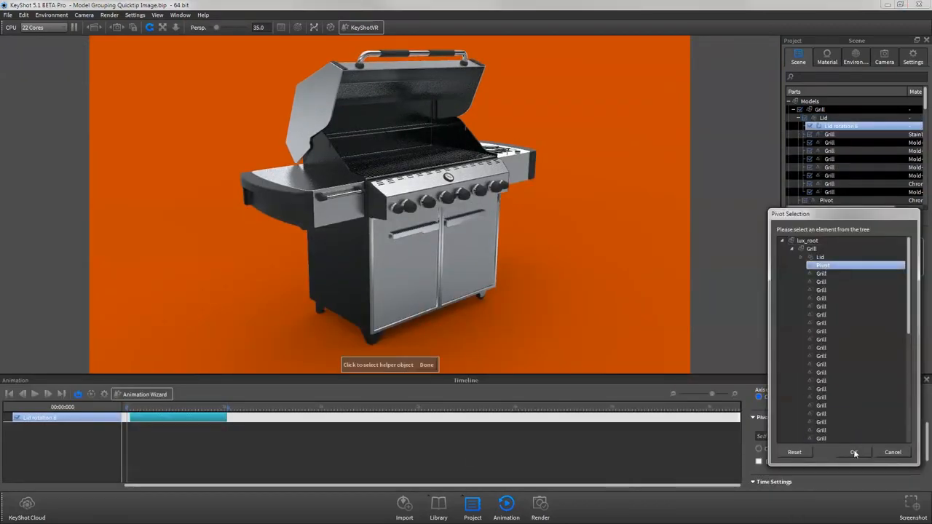
{"action": "left_click", "coordinate": [853, 452]}
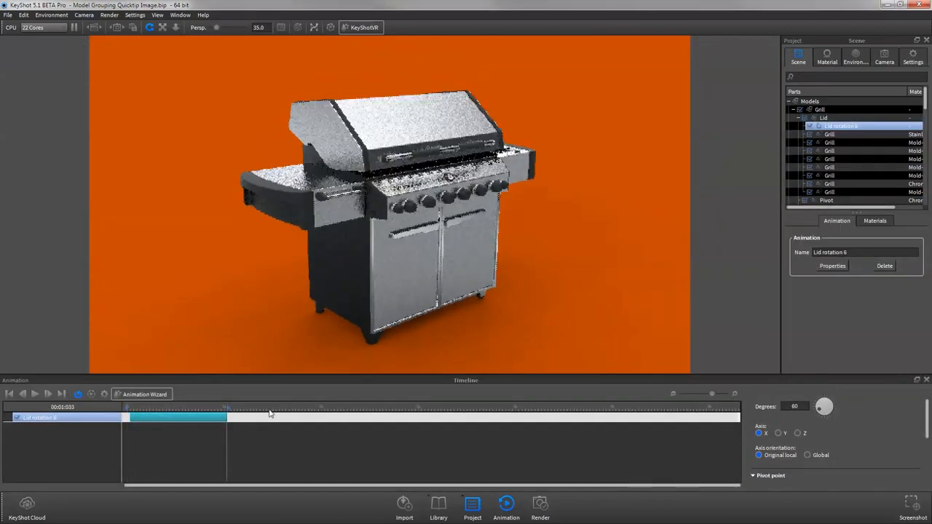
- Create a camera orbit animation through the Animation Wizard
{"action": "left_click", "coordinate": [144, 393]}
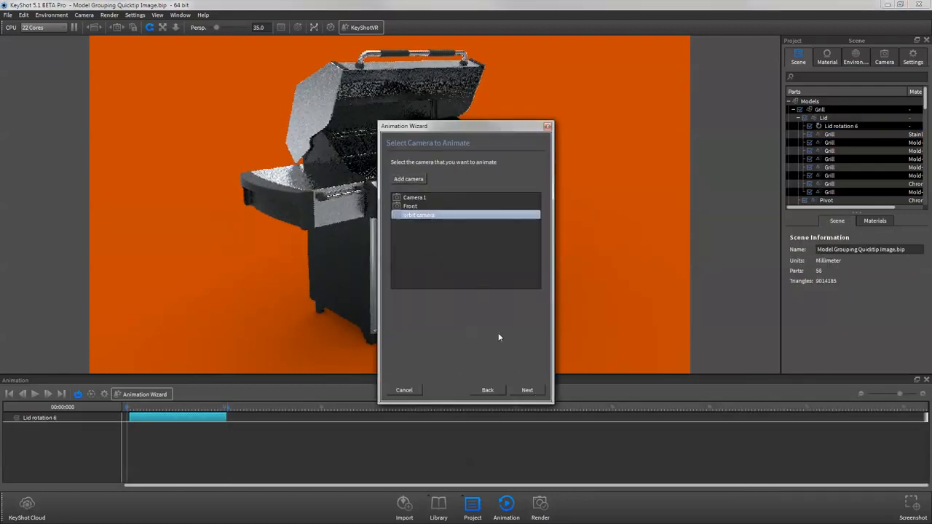
{"action": "left_click", "coordinate": [527, 390]}
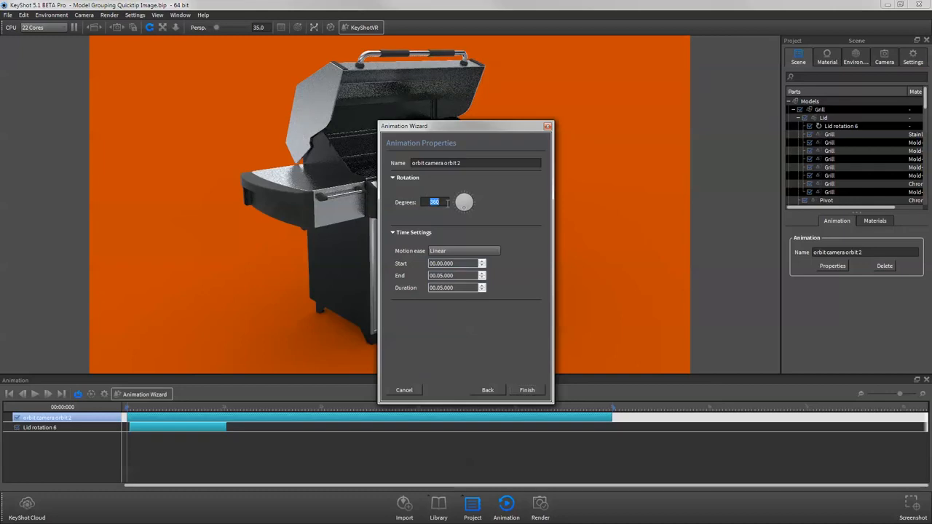
{"action": "left_click", "coordinate": [527, 390]}
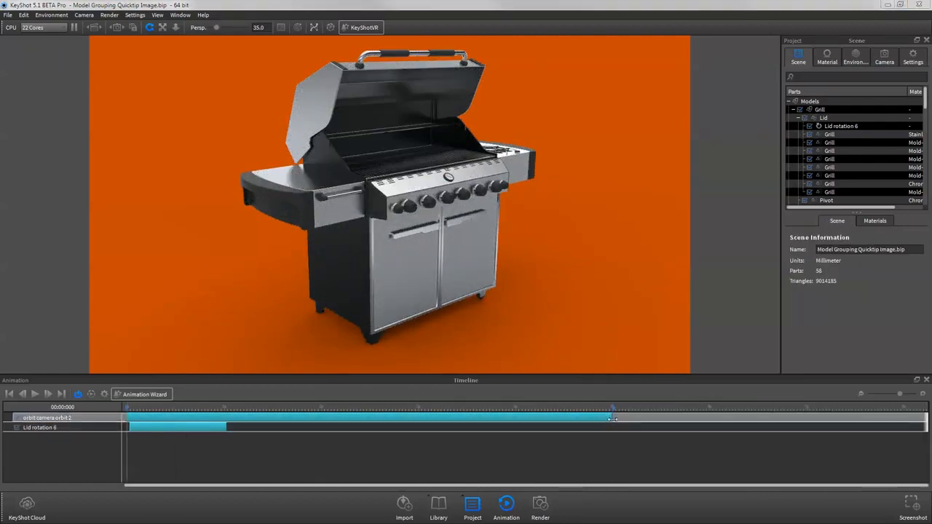
- Set the camera orbit's motion ease to Ease In/Out and play the animation preview
{"action": "left_click", "coordinate": [47, 416]}
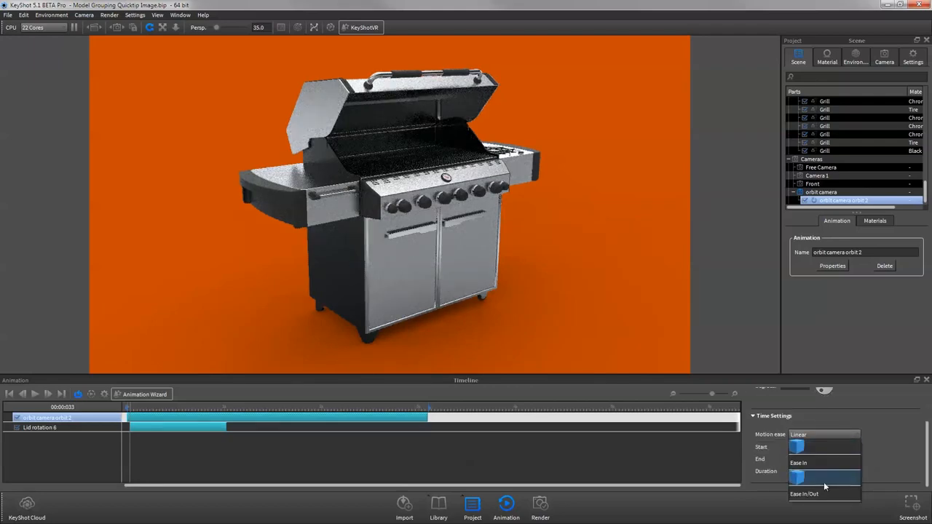
{"action": "left_click", "coordinate": [804, 493]}
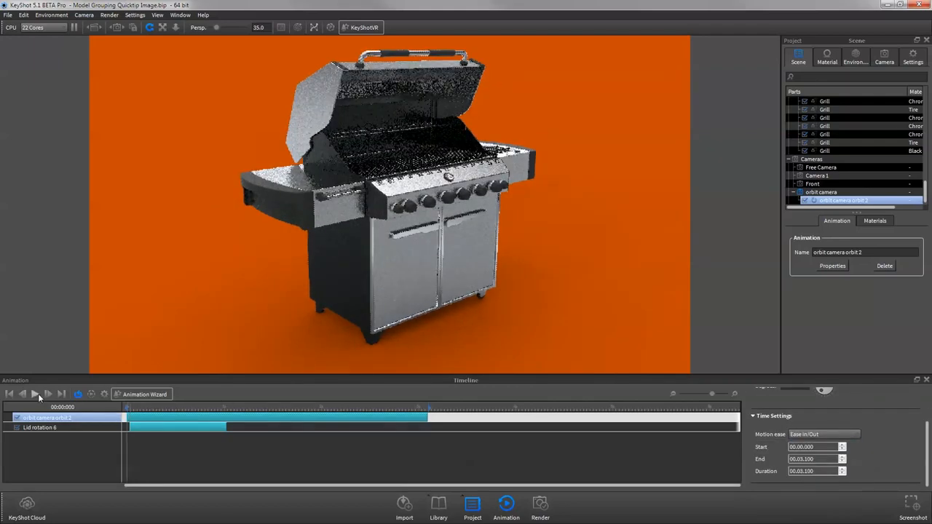
{"action": "left_click", "coordinate": [35, 393]}
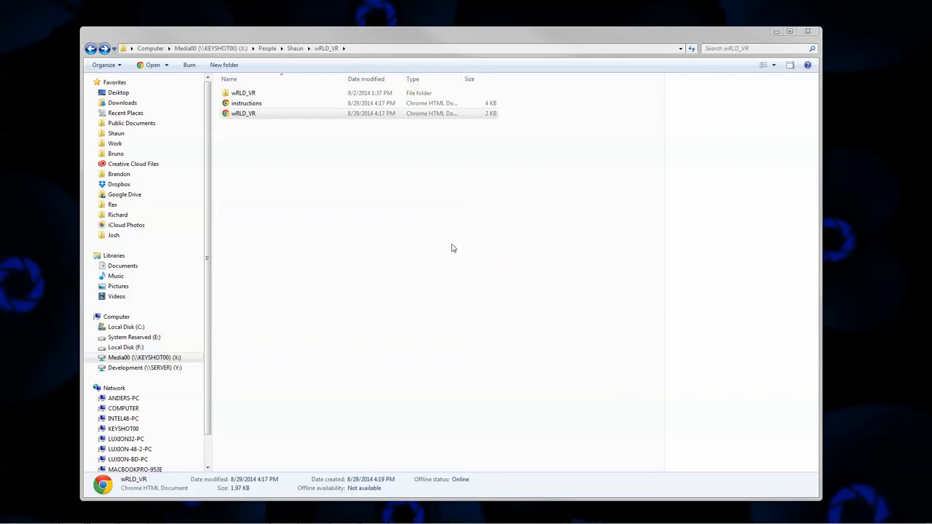
- Open wRLD_VR.html in the browser and spin the robot model around in the viewer
{"action": "left_click", "coordinate": [242, 114]}
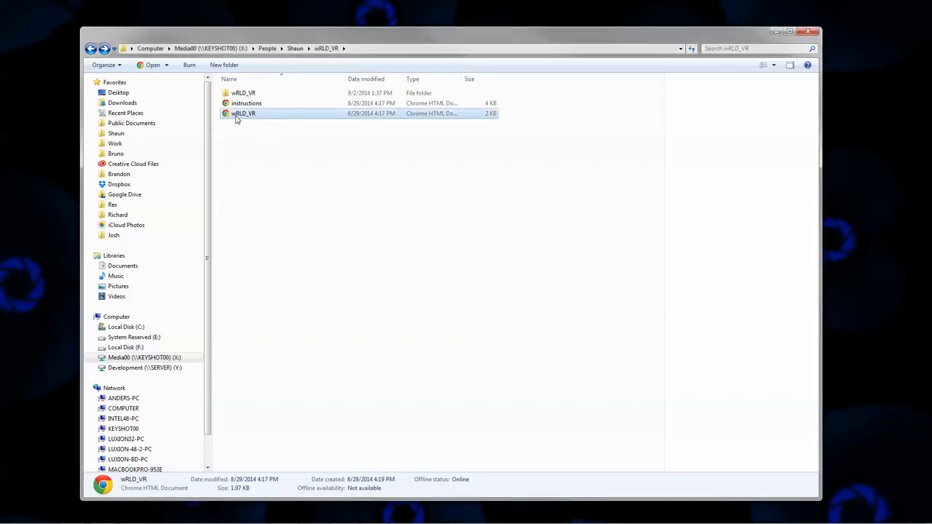
{"action": "double_click", "coordinate": [245, 113]}
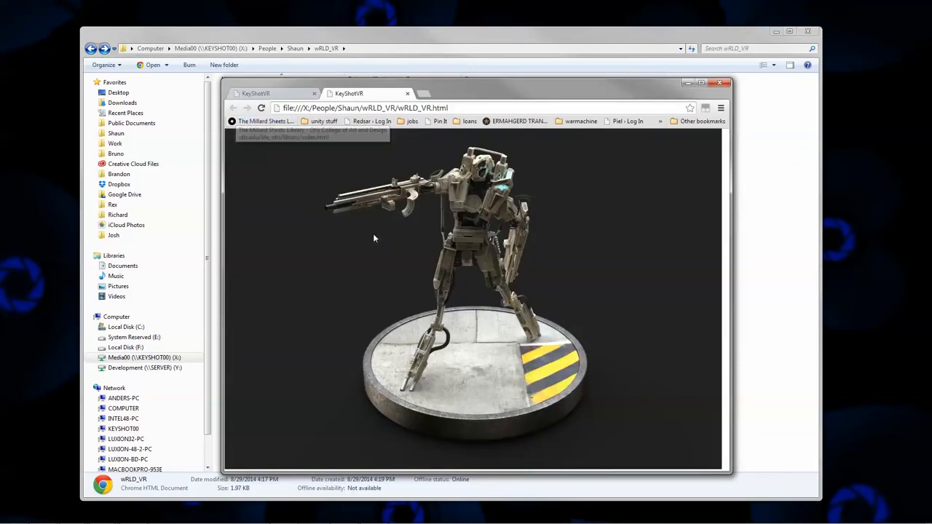
{"action": "left_click_drag", "start_coordinate": [374, 239], "coordinate": [483, 258]}
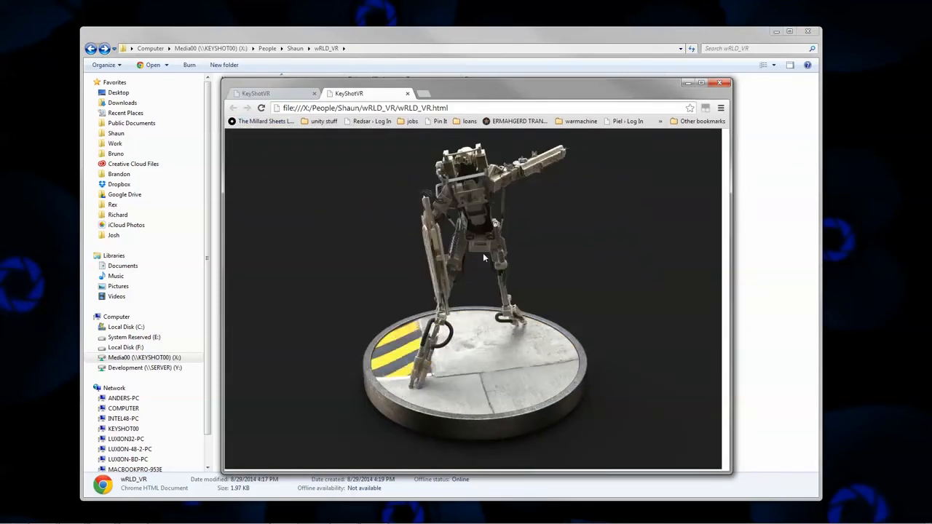
{"action": "left_click_drag", "start_coordinate": [483, 257], "coordinate": [582, 282]}
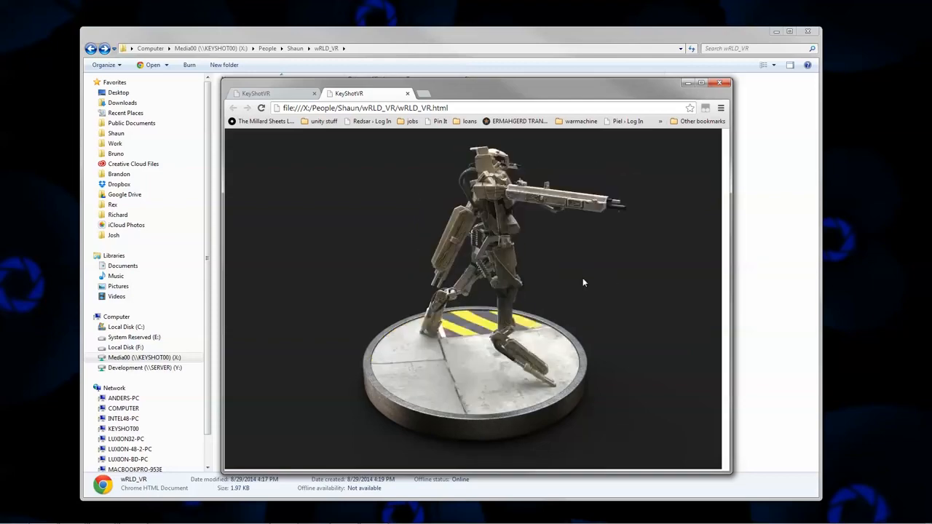
{"action": "left_click_drag", "start_coordinate": [582, 282], "coordinate": [373, 264]}
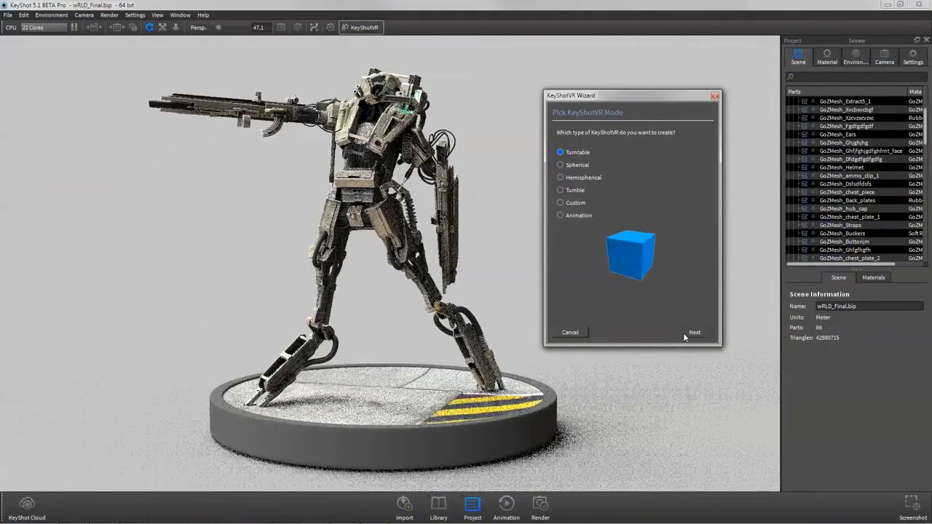
- Choose Turntable VR with 36 horizontal frames and proceed to the VR render options
{"action": "left_click", "coordinate": [693, 332]}
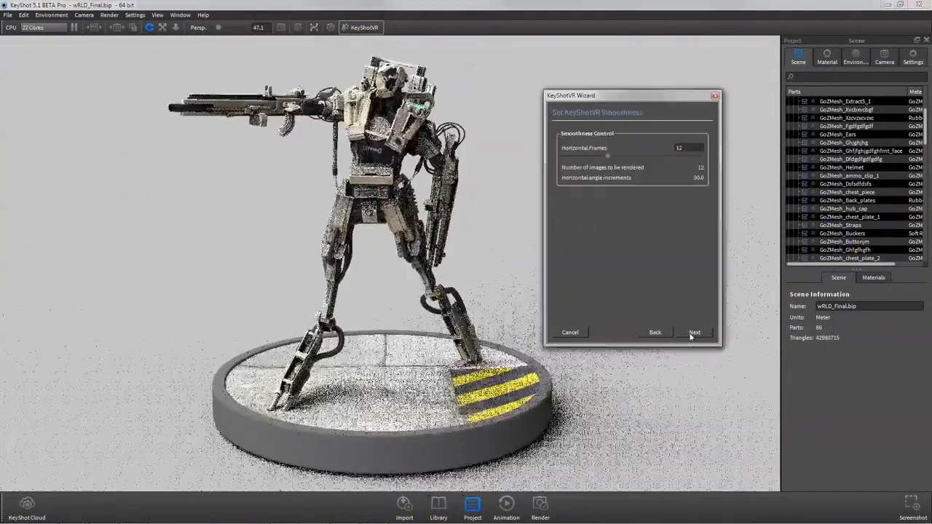
{"action": "left_click_drag", "start_coordinate": [608, 156], "coordinate": [652, 156]}
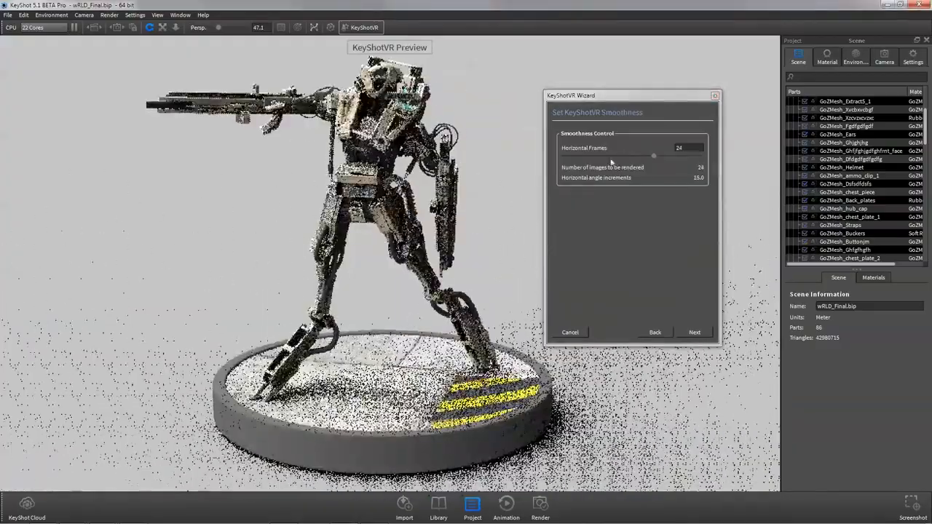
{"action": "left_click_drag", "start_coordinate": [653, 156], "coordinate": [699, 156]}
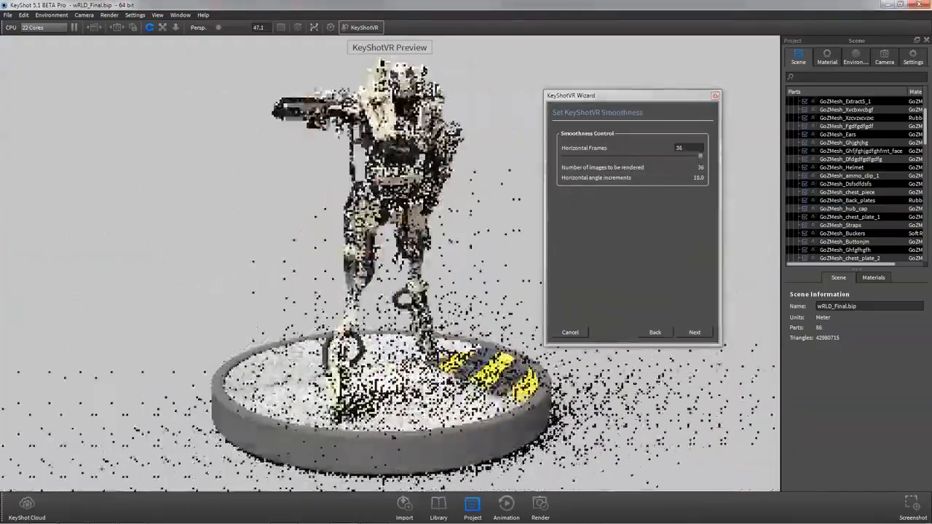
{"action": "left_click", "coordinate": [693, 331]}
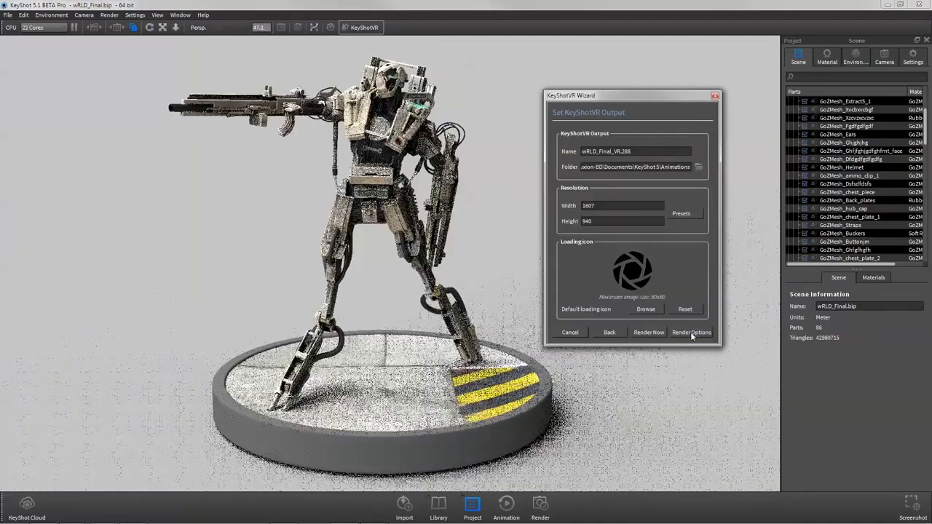
{"action": "left_click", "coordinate": [690, 332]}
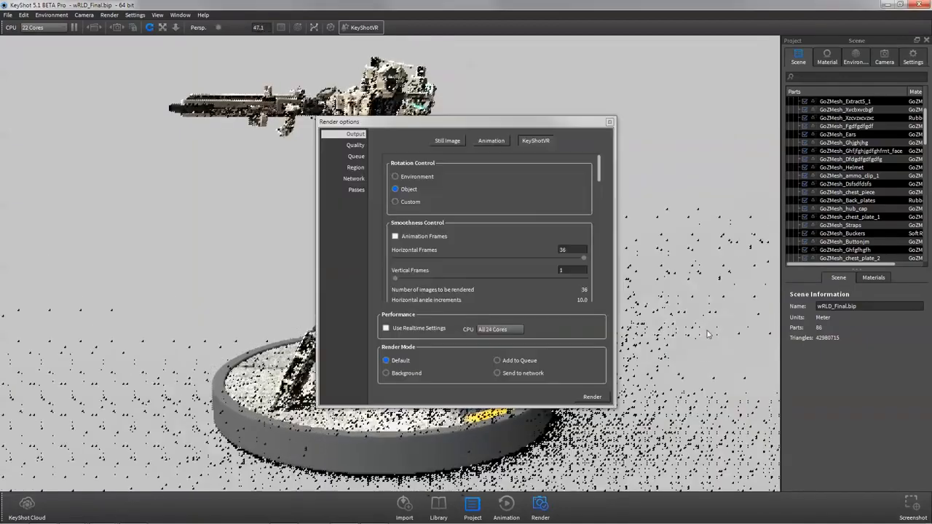
- Set Render Mode to Add to Queue, review Animation and KeyShotVR settings, and view the queued jobs
{"action": "left_click", "coordinate": [498, 361]}
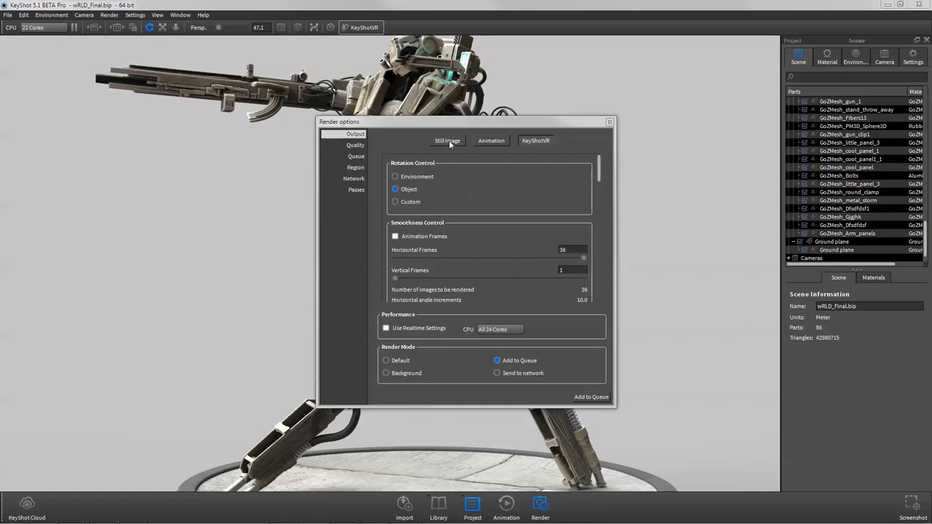
{"action": "left_click", "coordinate": [491, 140]}
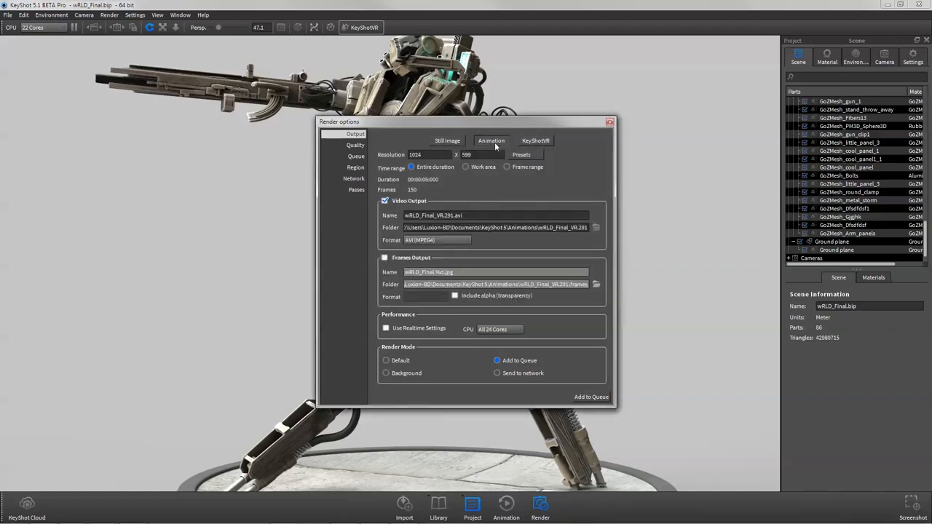
{"action": "left_click", "coordinate": [536, 139]}
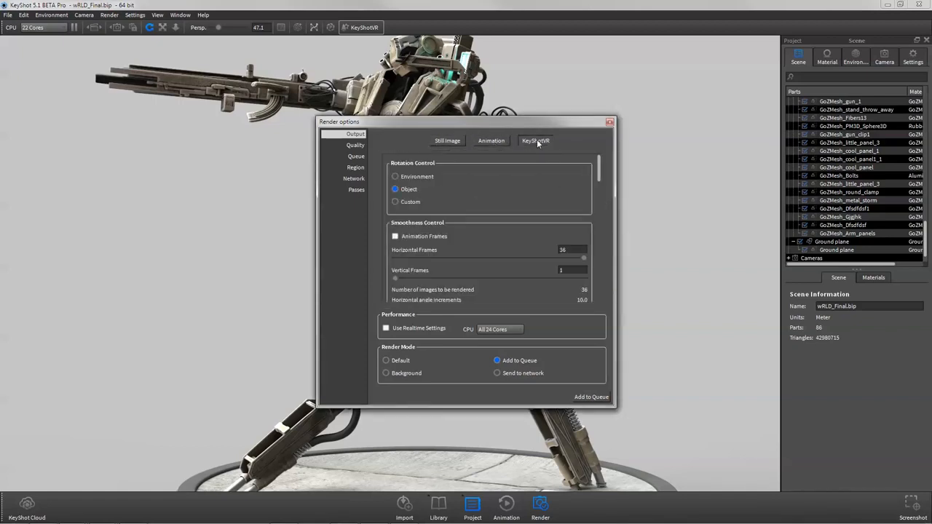
{"action": "mouse_move", "coordinate": [560, 158]}
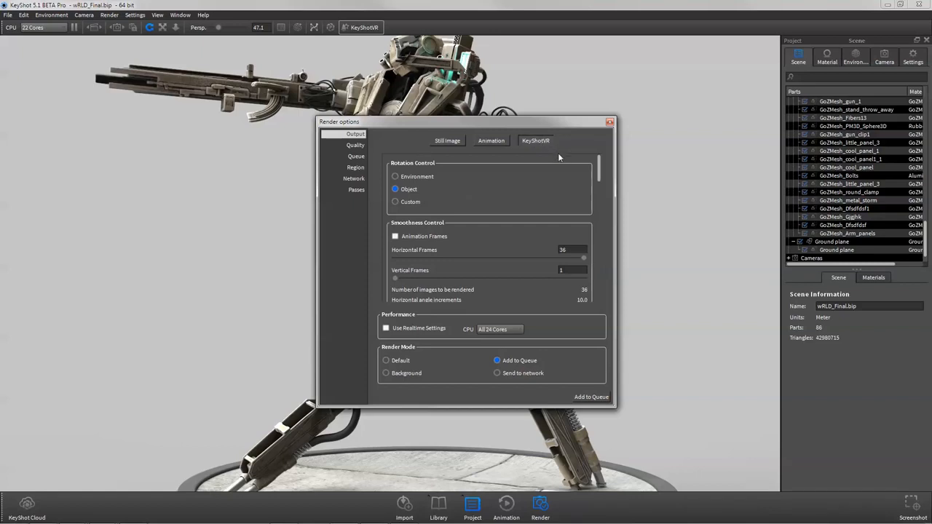
{"action": "left_click", "coordinate": [355, 156]}
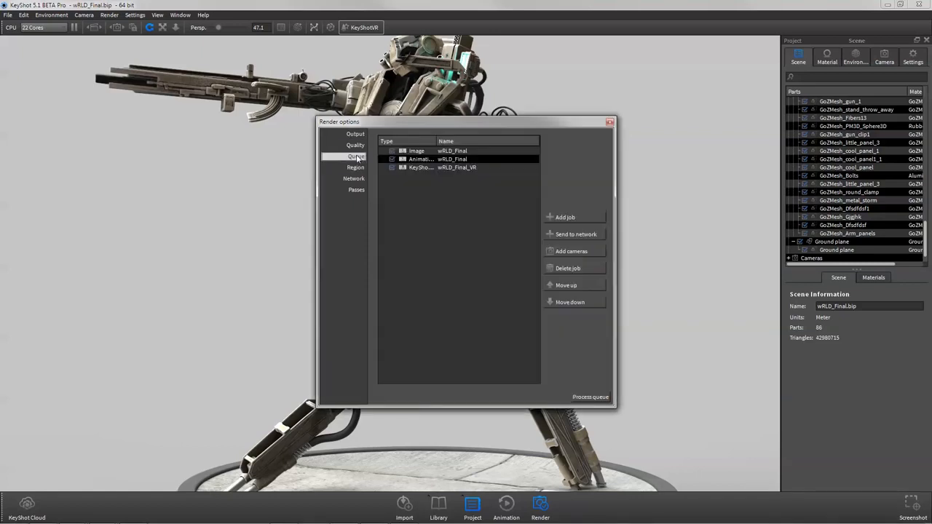
{"action": "left_click", "coordinate": [844, 100]}
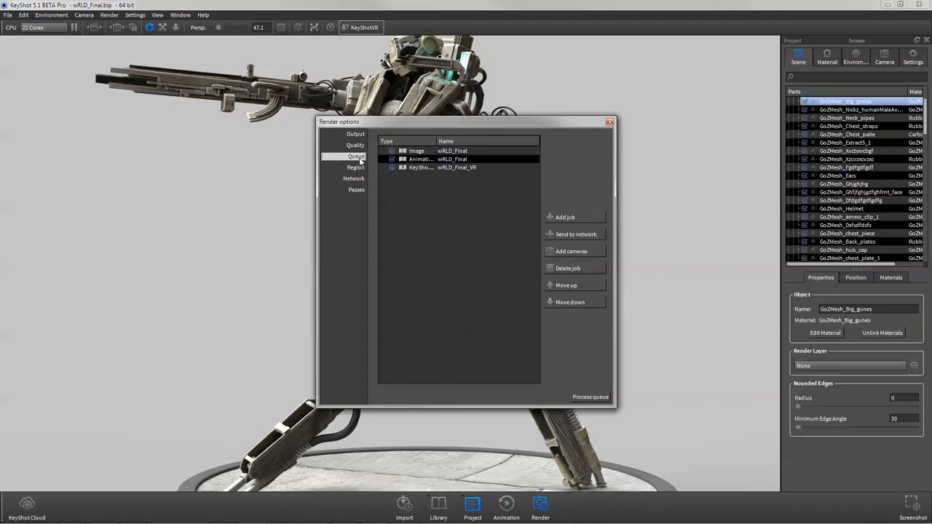